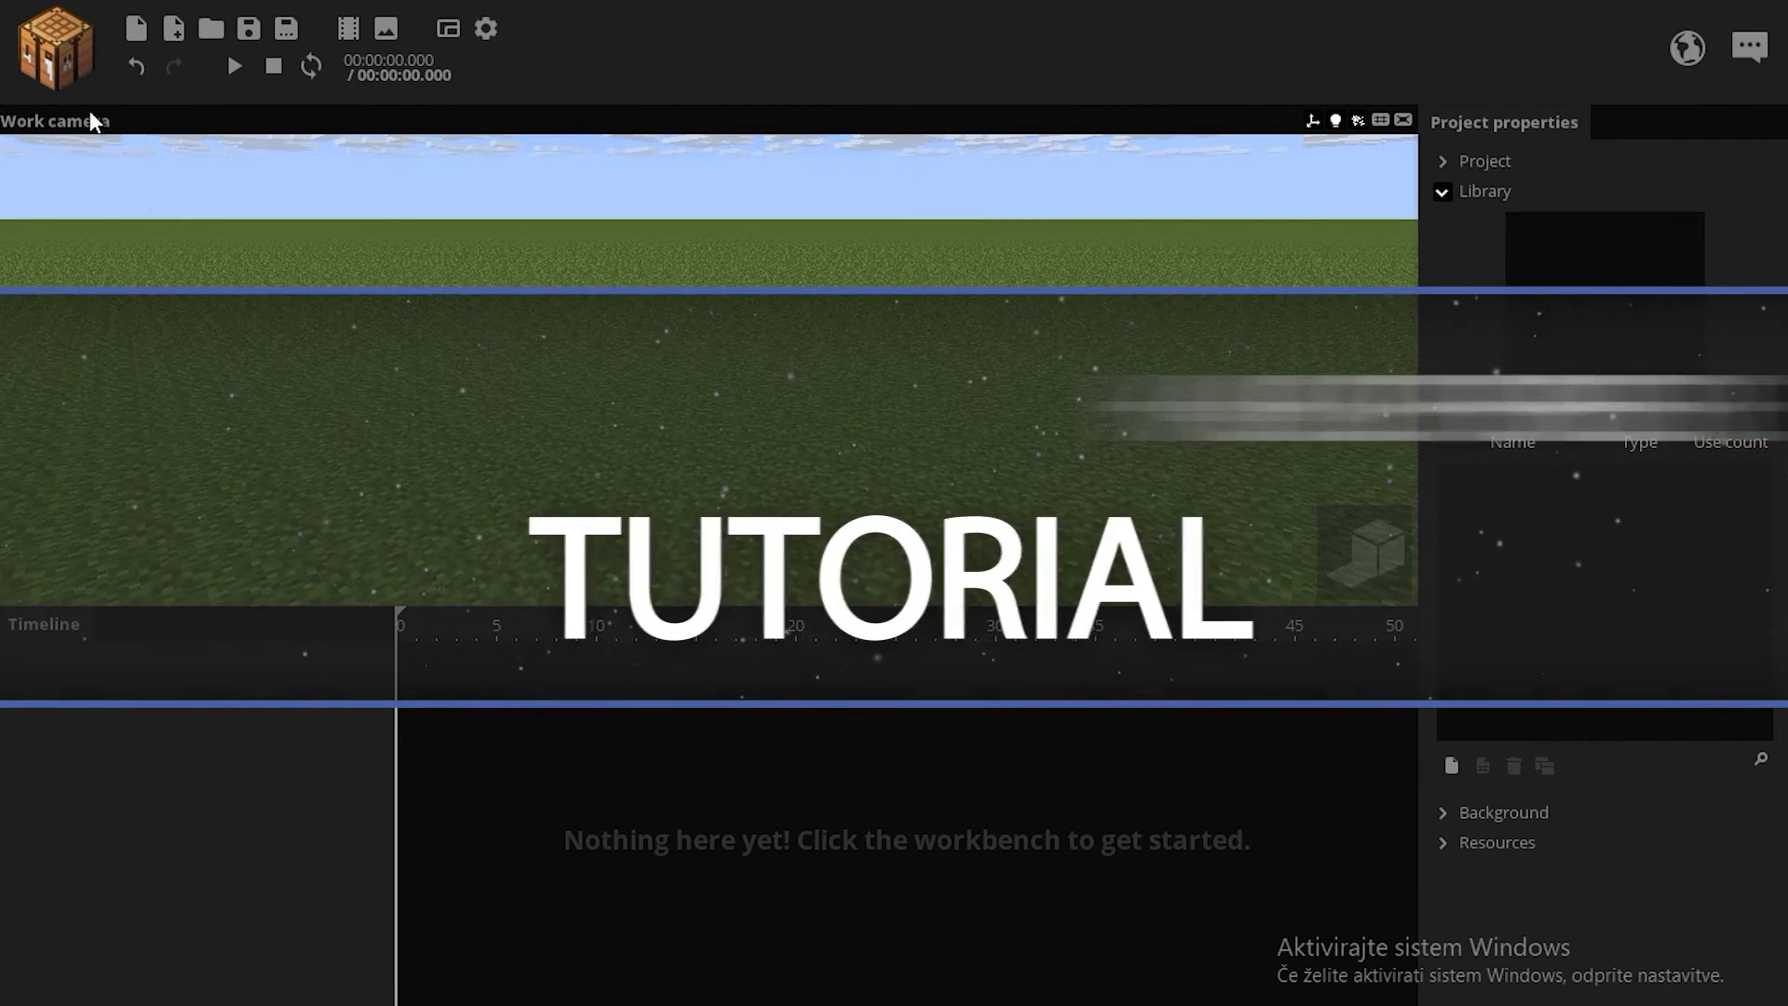
Create a Sphere instance from the workbench shape list.
click(54, 48)
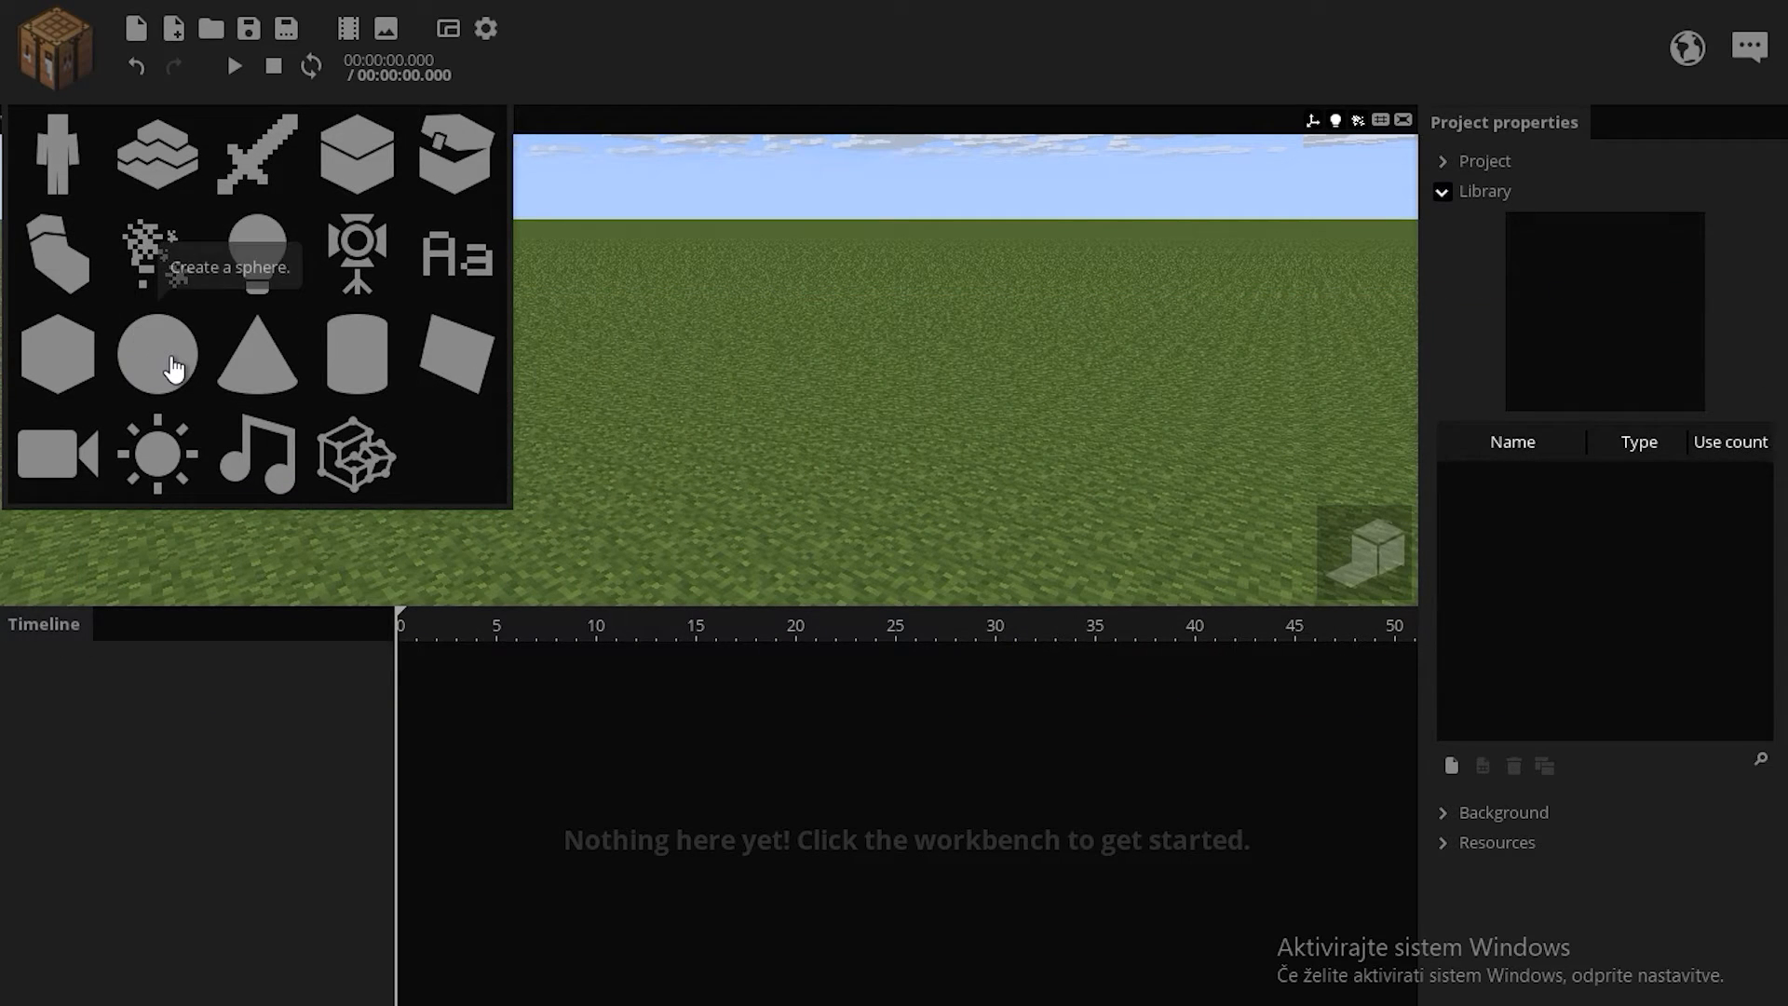
click(156, 354)
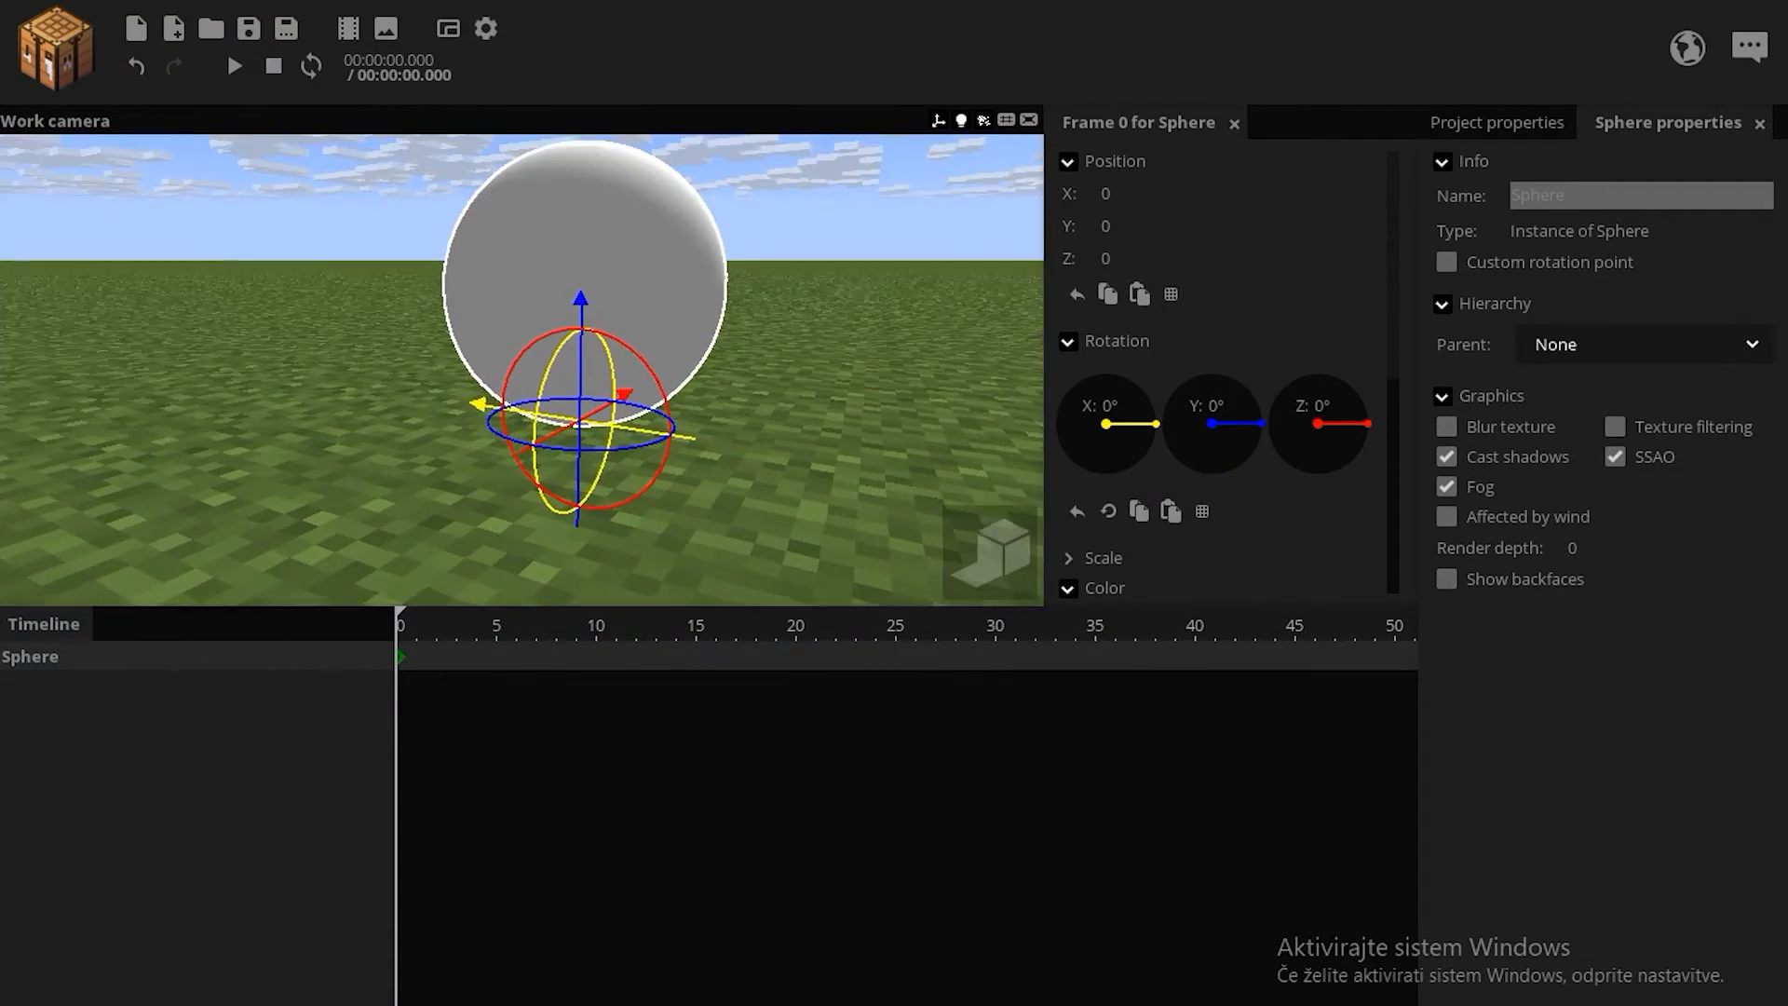
Lift the sphere on Y, enable Custom rotation point and rename it Half Sphere.
click(1449, 261)
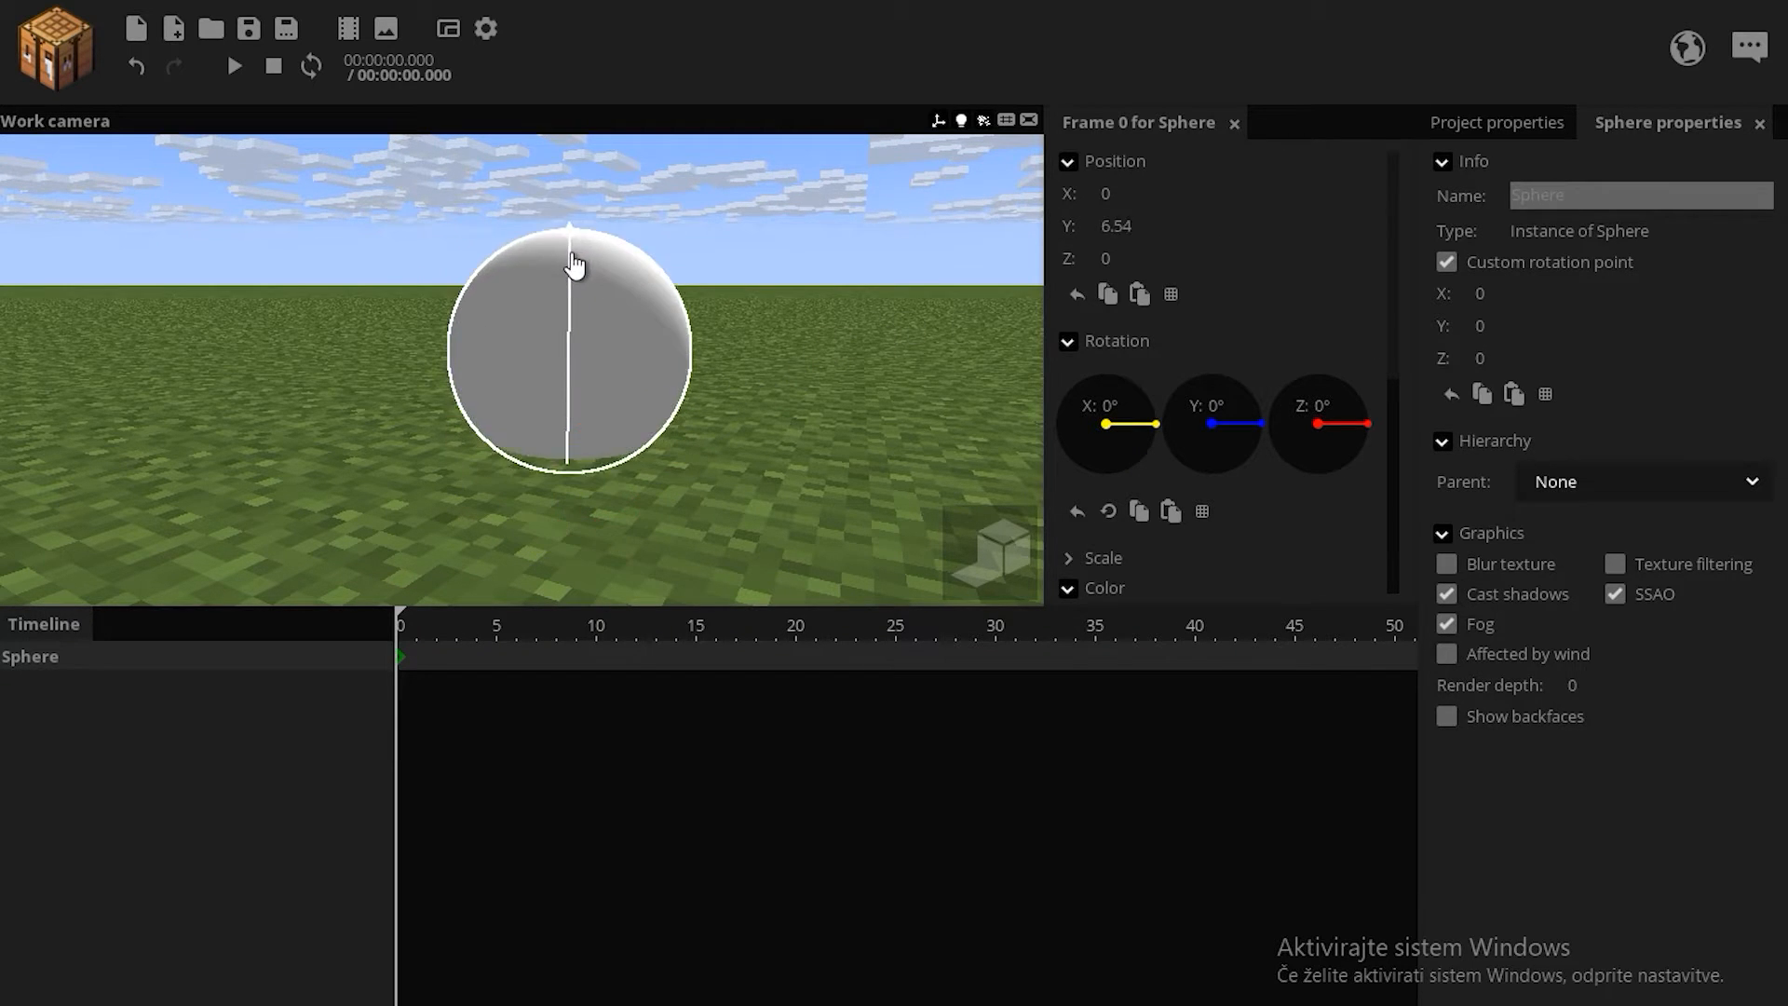
click(248, 28)
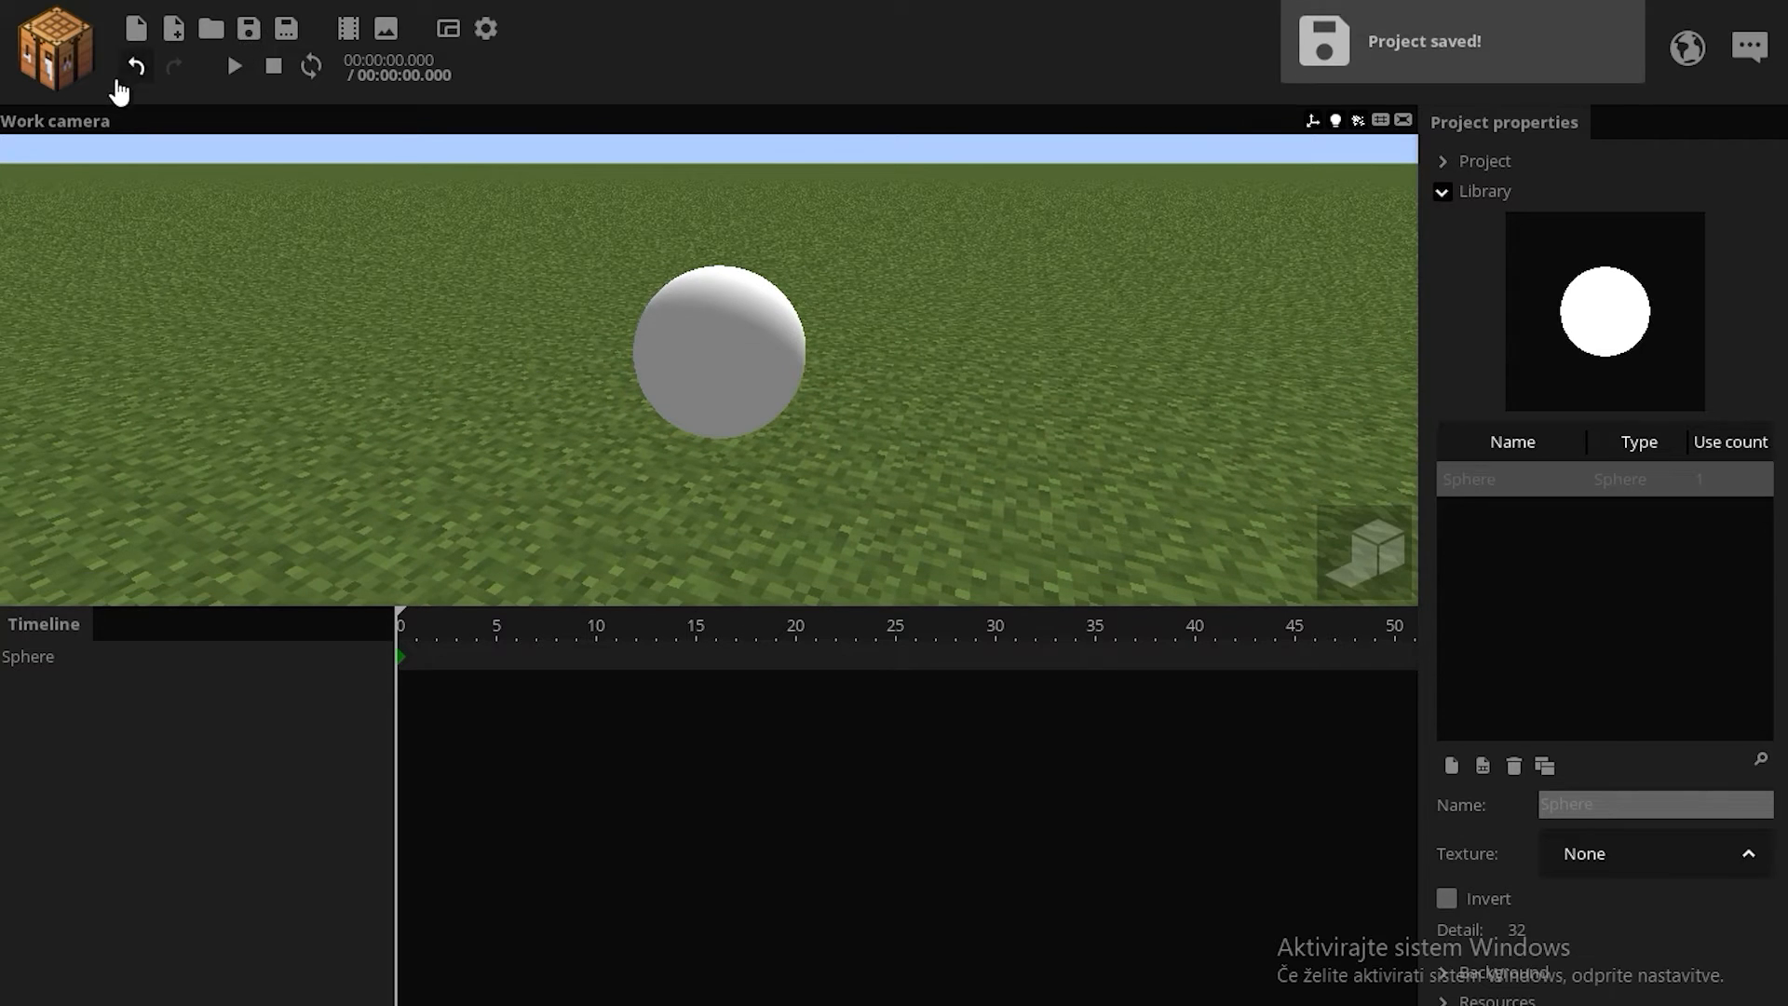
text(Ha)
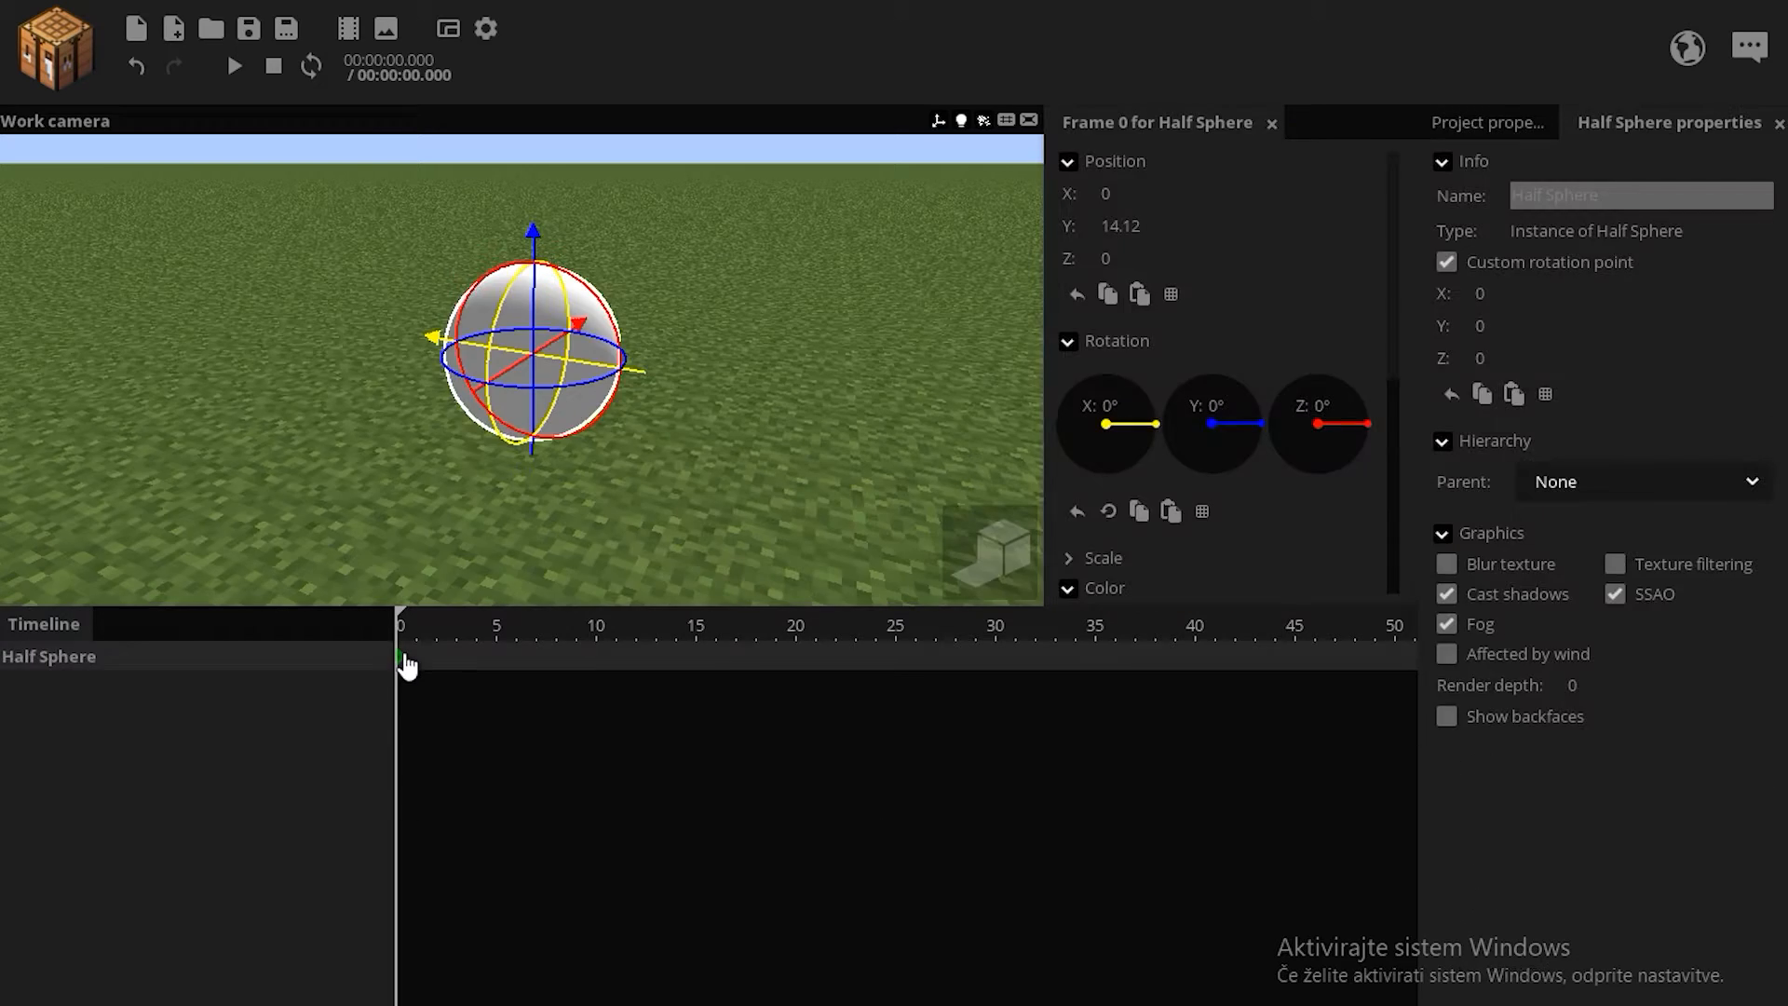
Nest a Cylinder named Hide under Half Sphere, scaled to enclose the sphere.
click(355, 298)
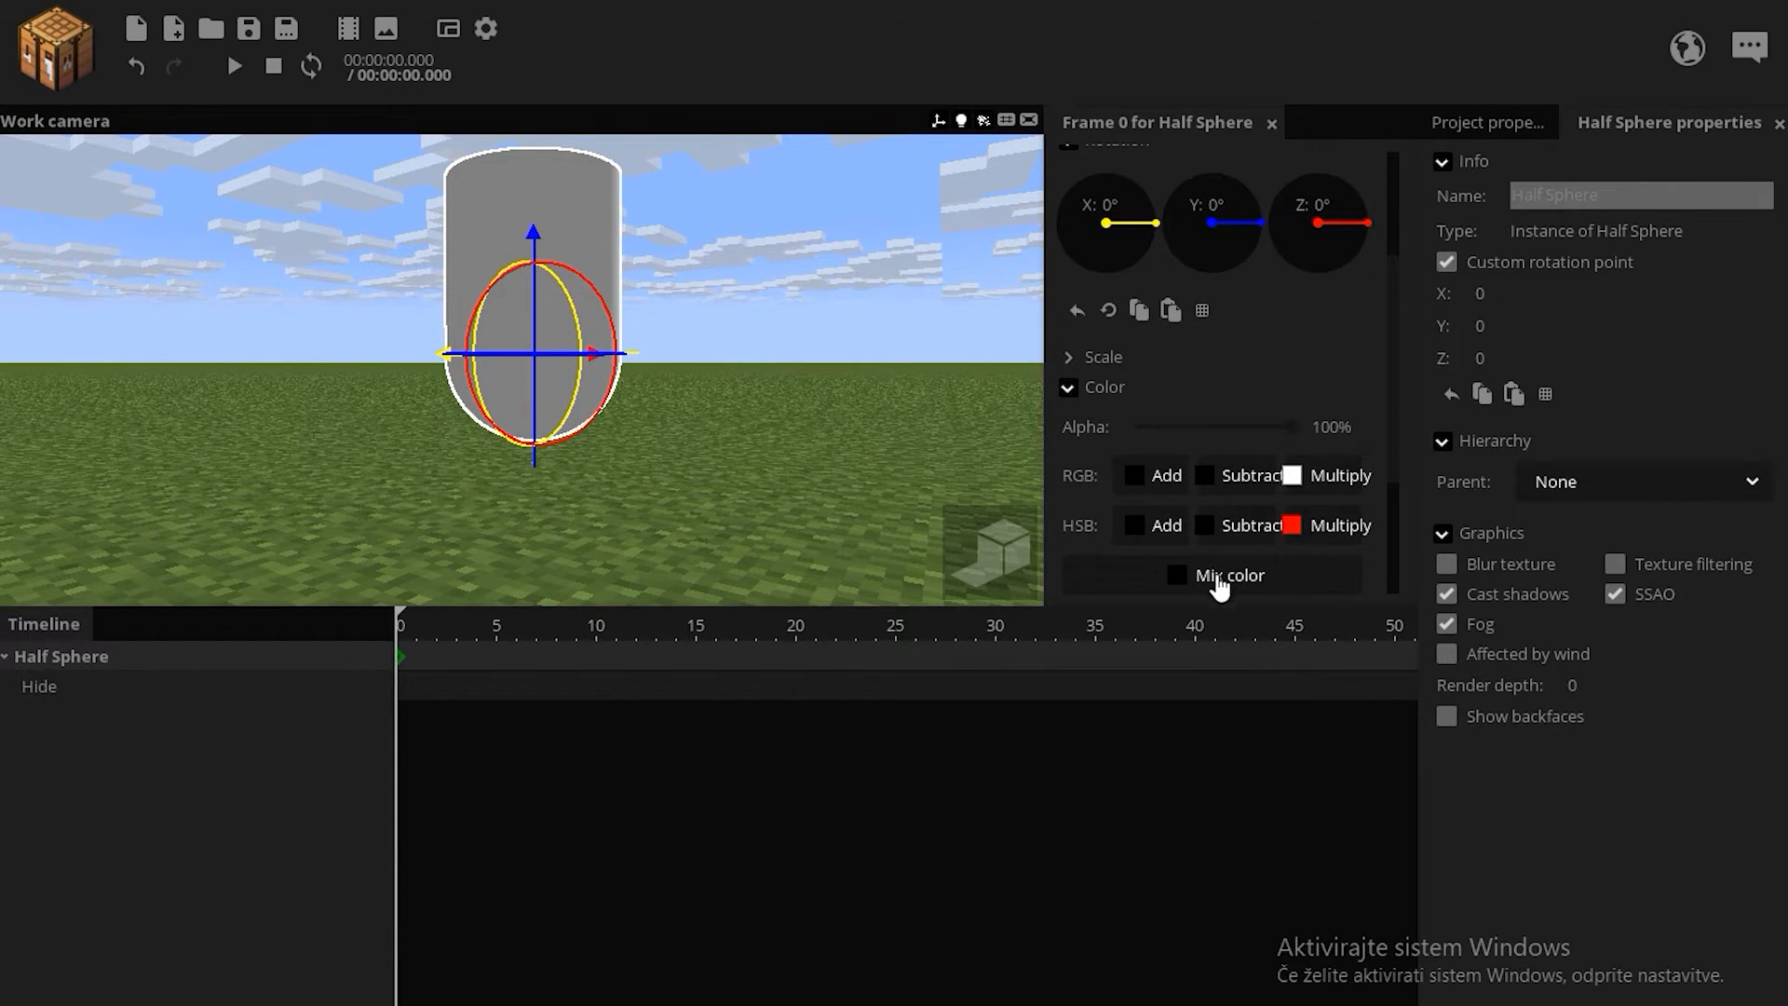
click(1228, 575)
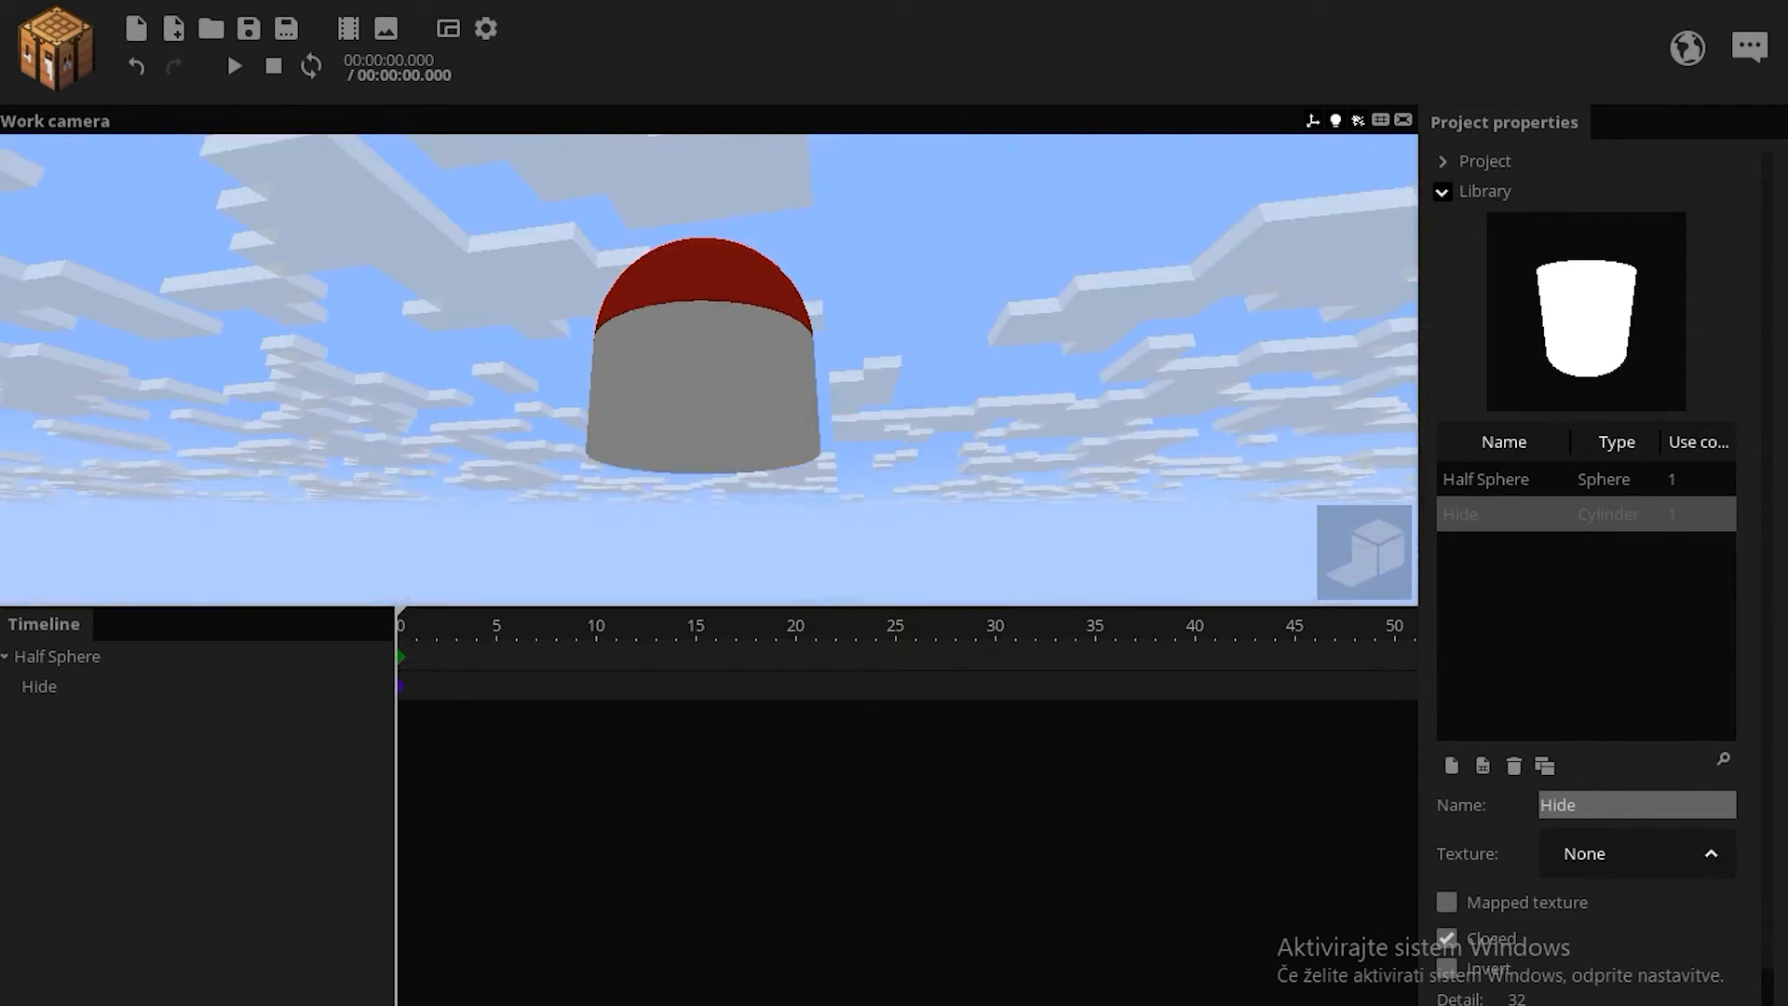
Set Half Sphere's Mix color to red and adjust Hide so the lower half vanishes.
click(40, 686)
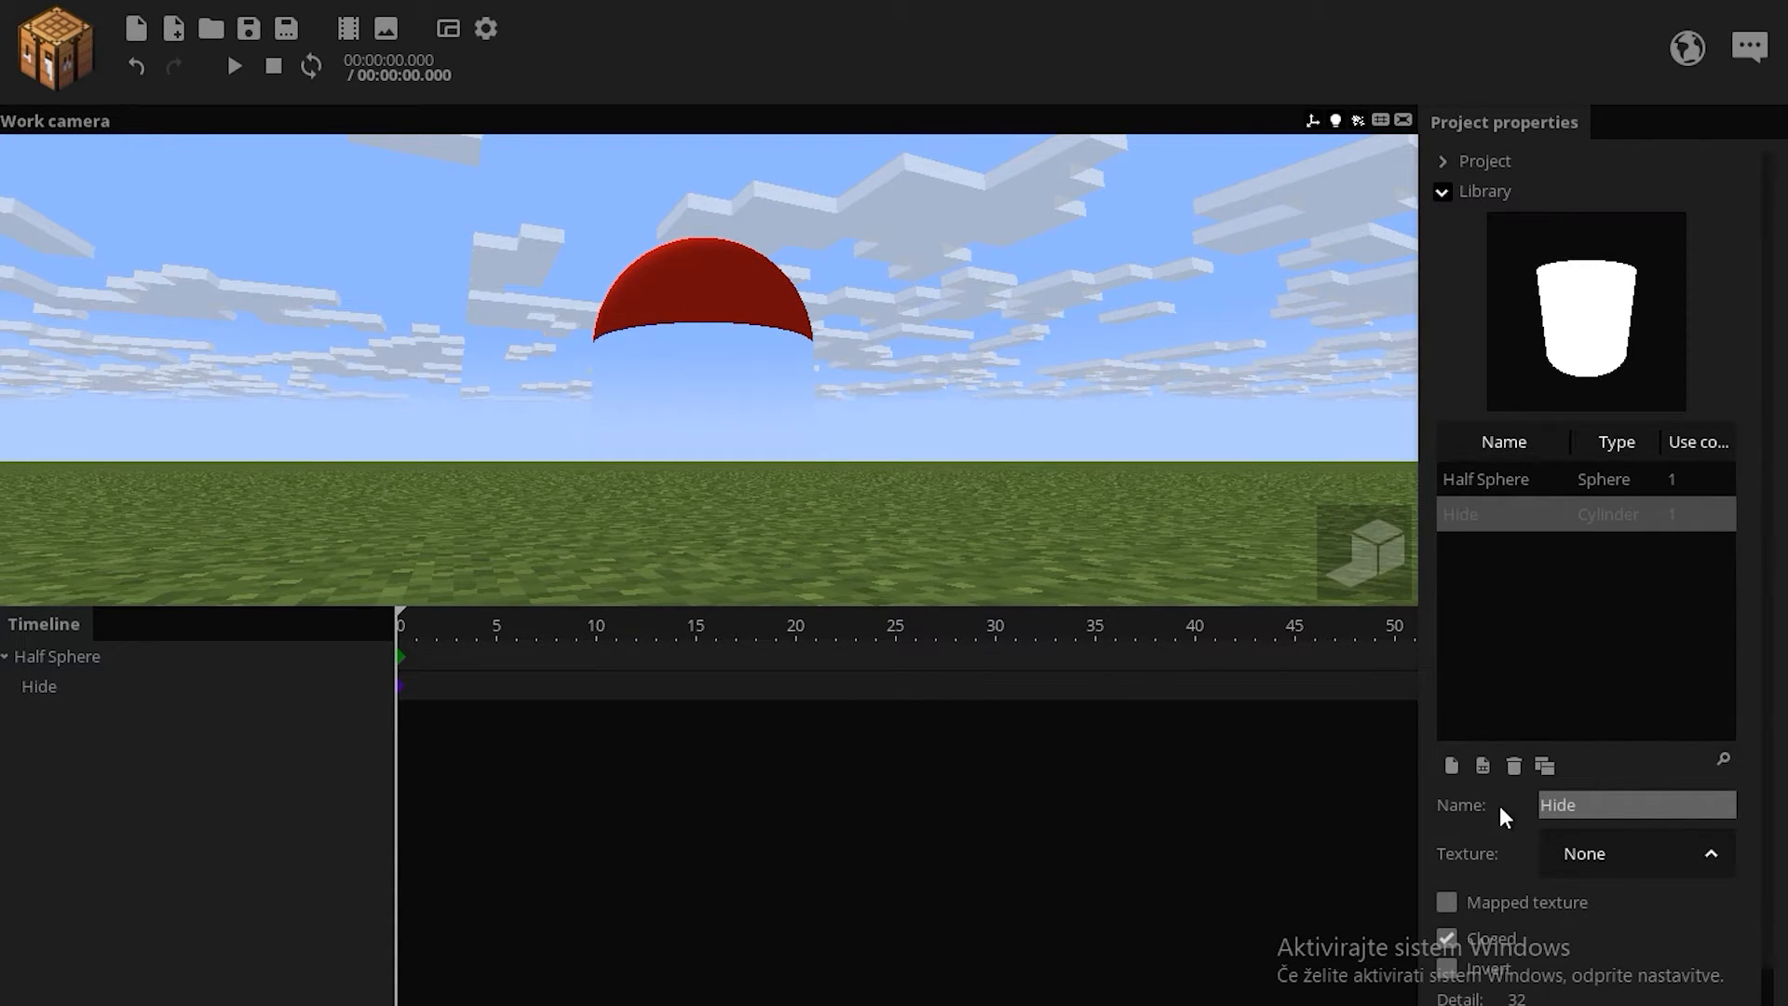
mouse_move(1485, 766)
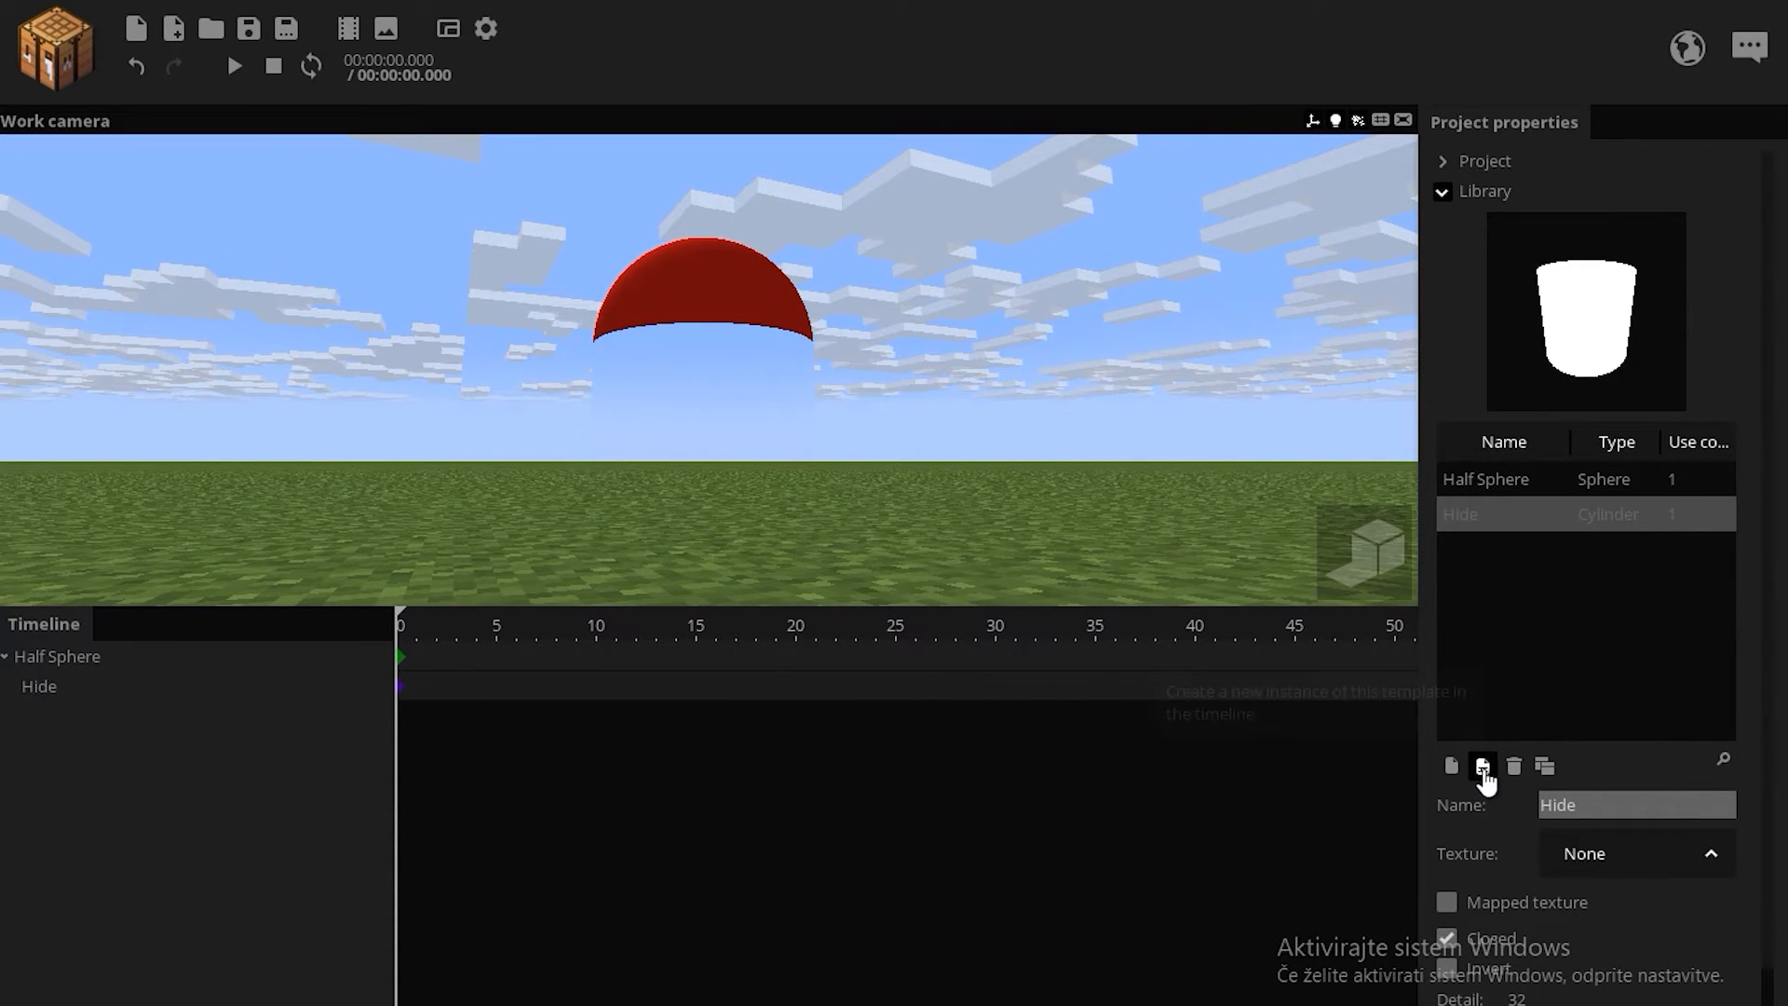
Create a second Hide instance named Bottom, Scale Y 0, parented to Half Sphere.
click(1483, 766)
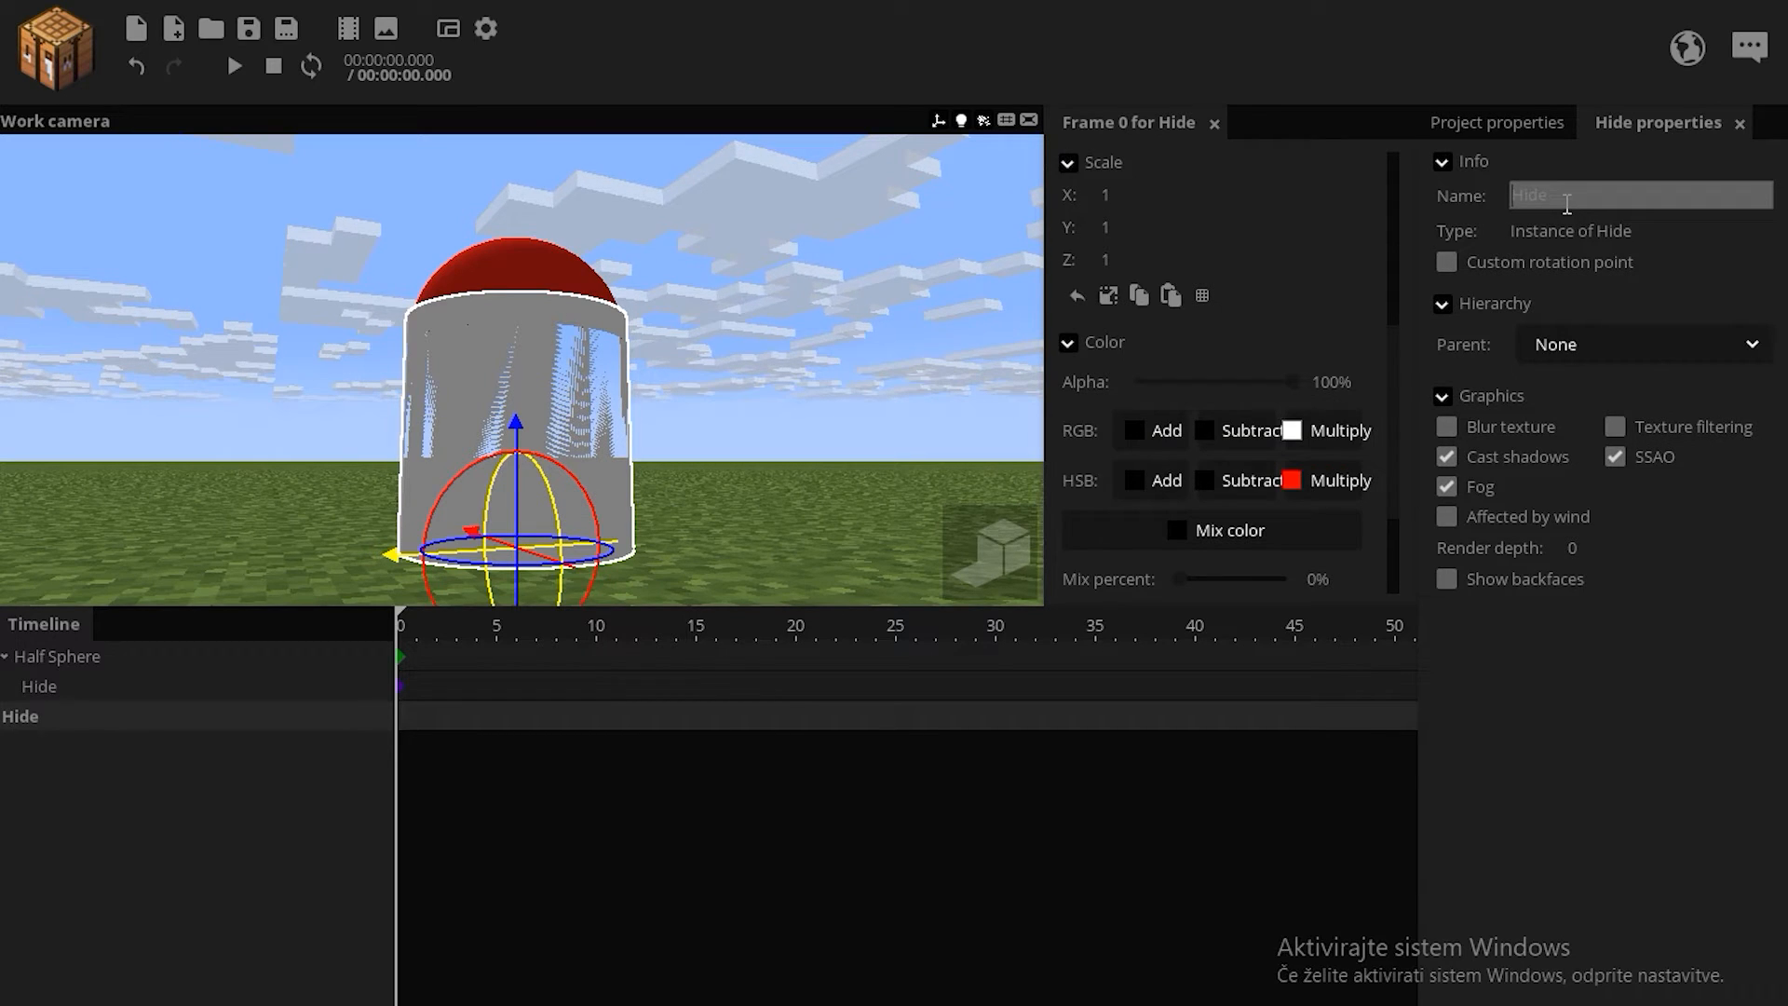
text(Bottom)
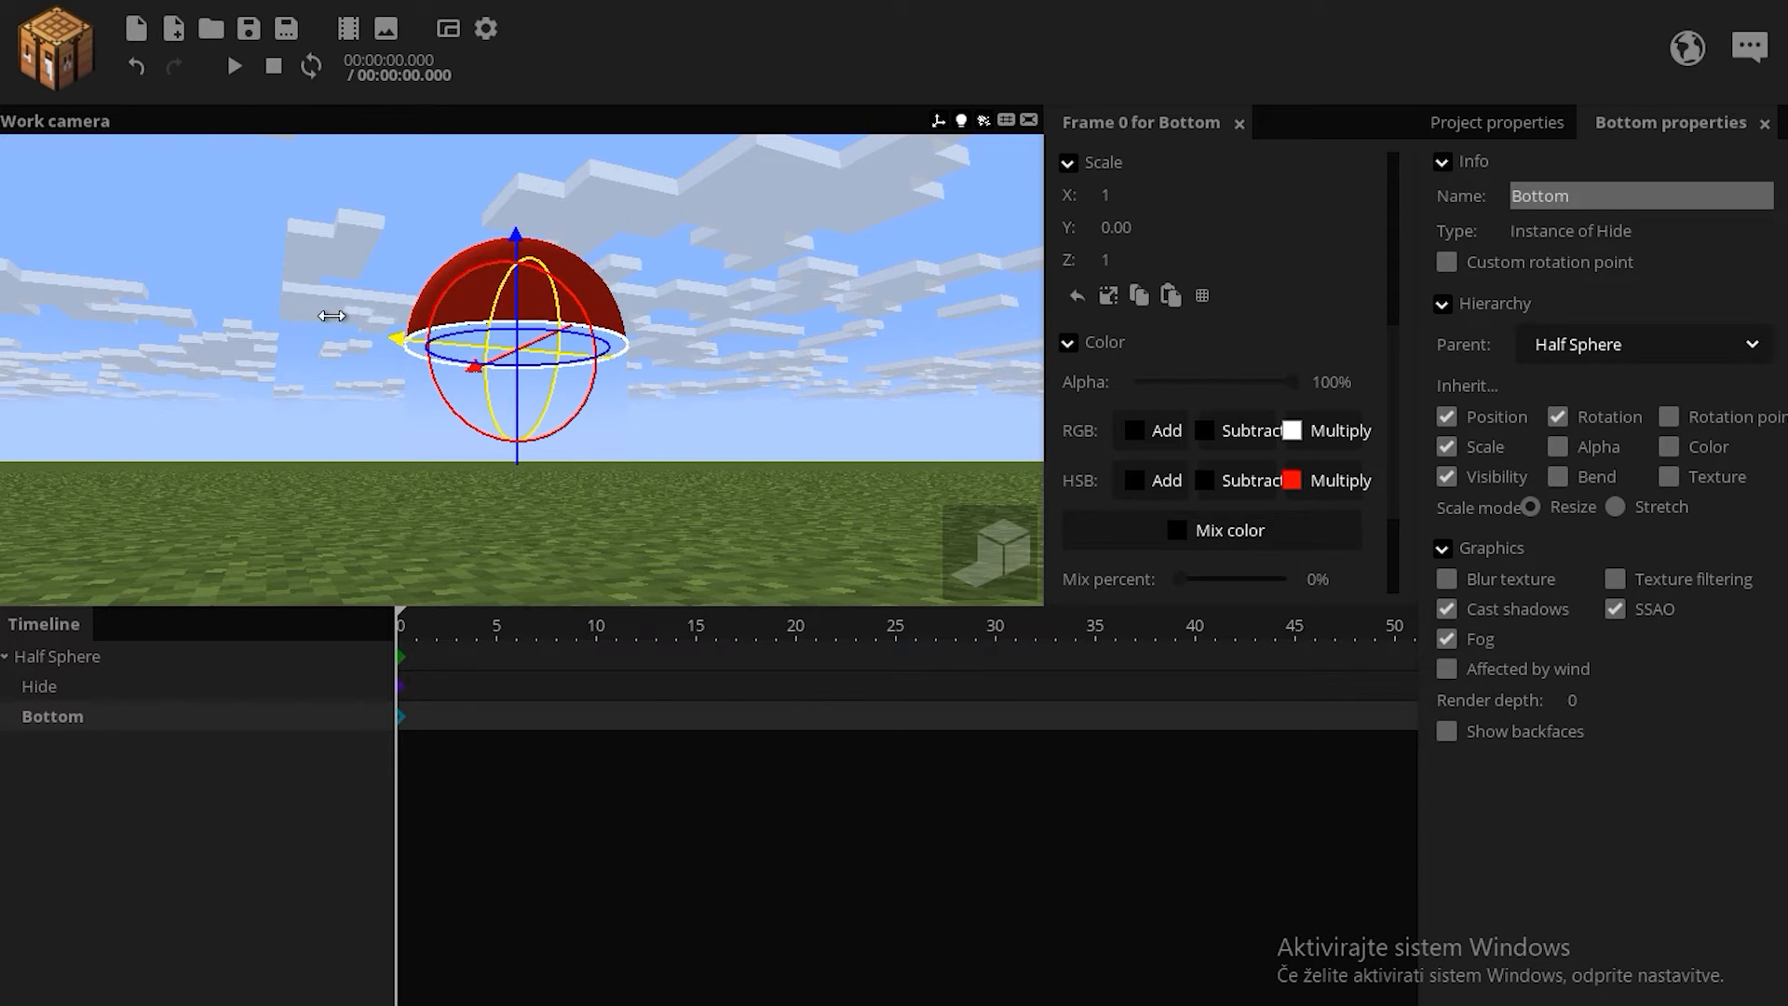
mouse_move(1574, 699)
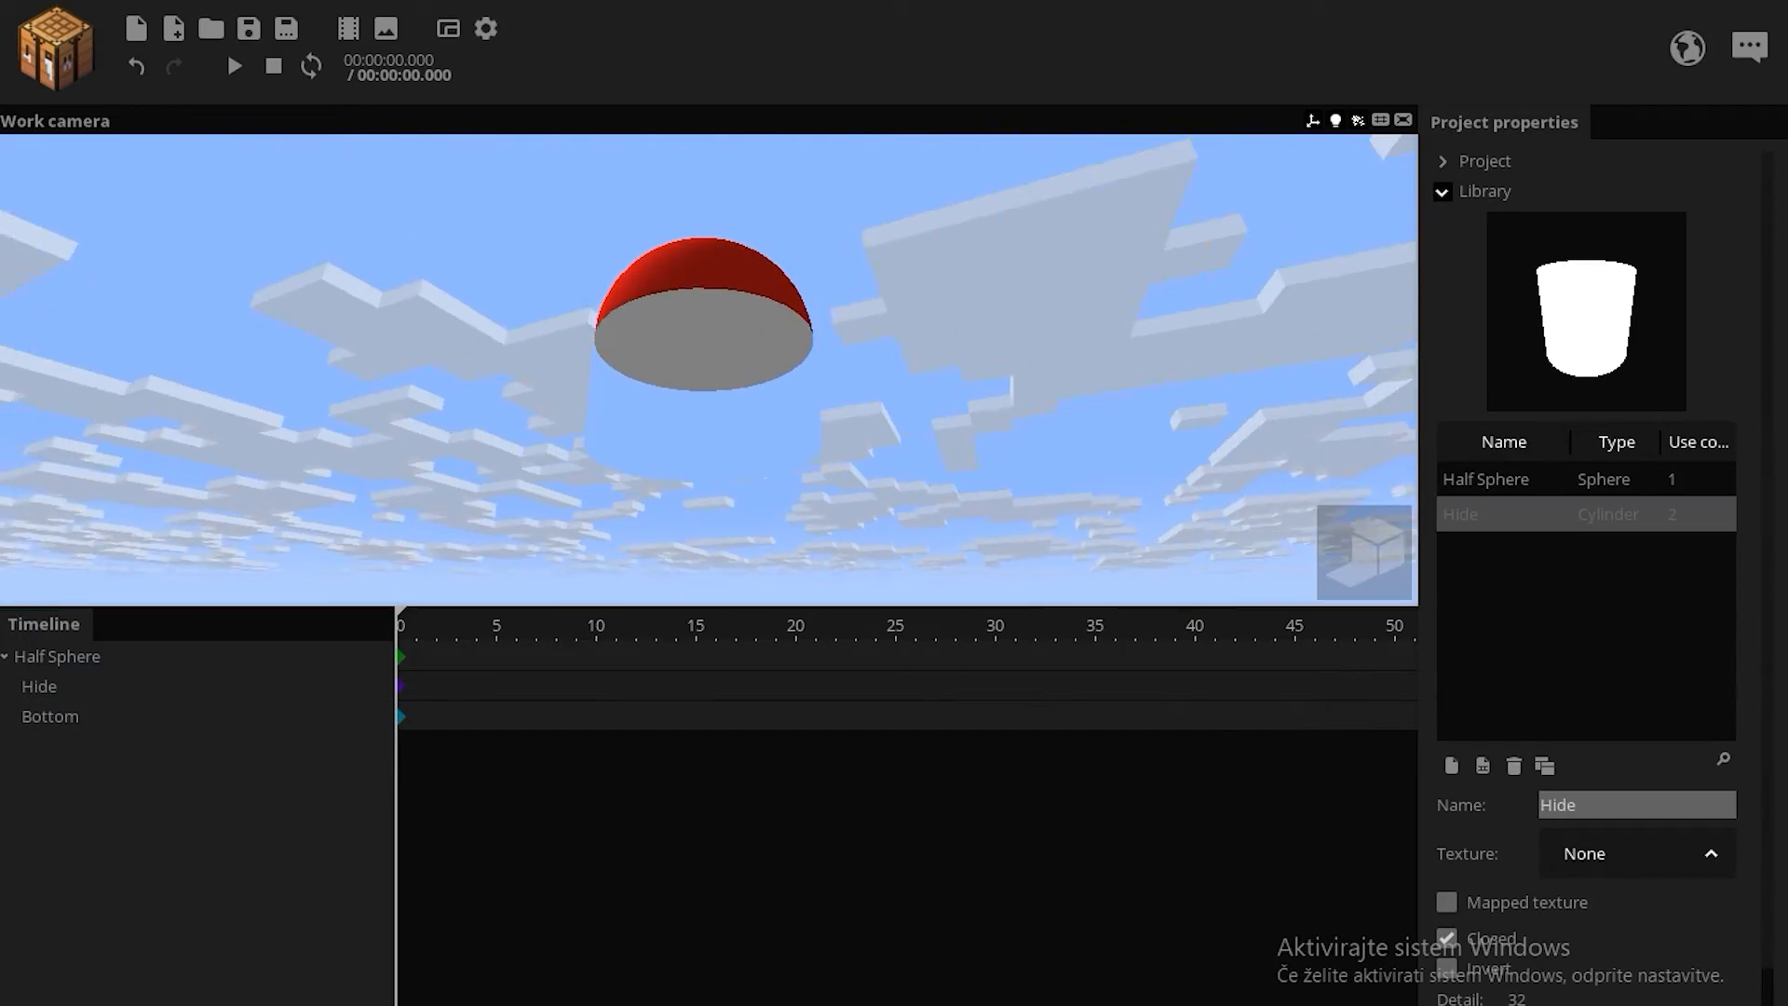
click(58, 656)
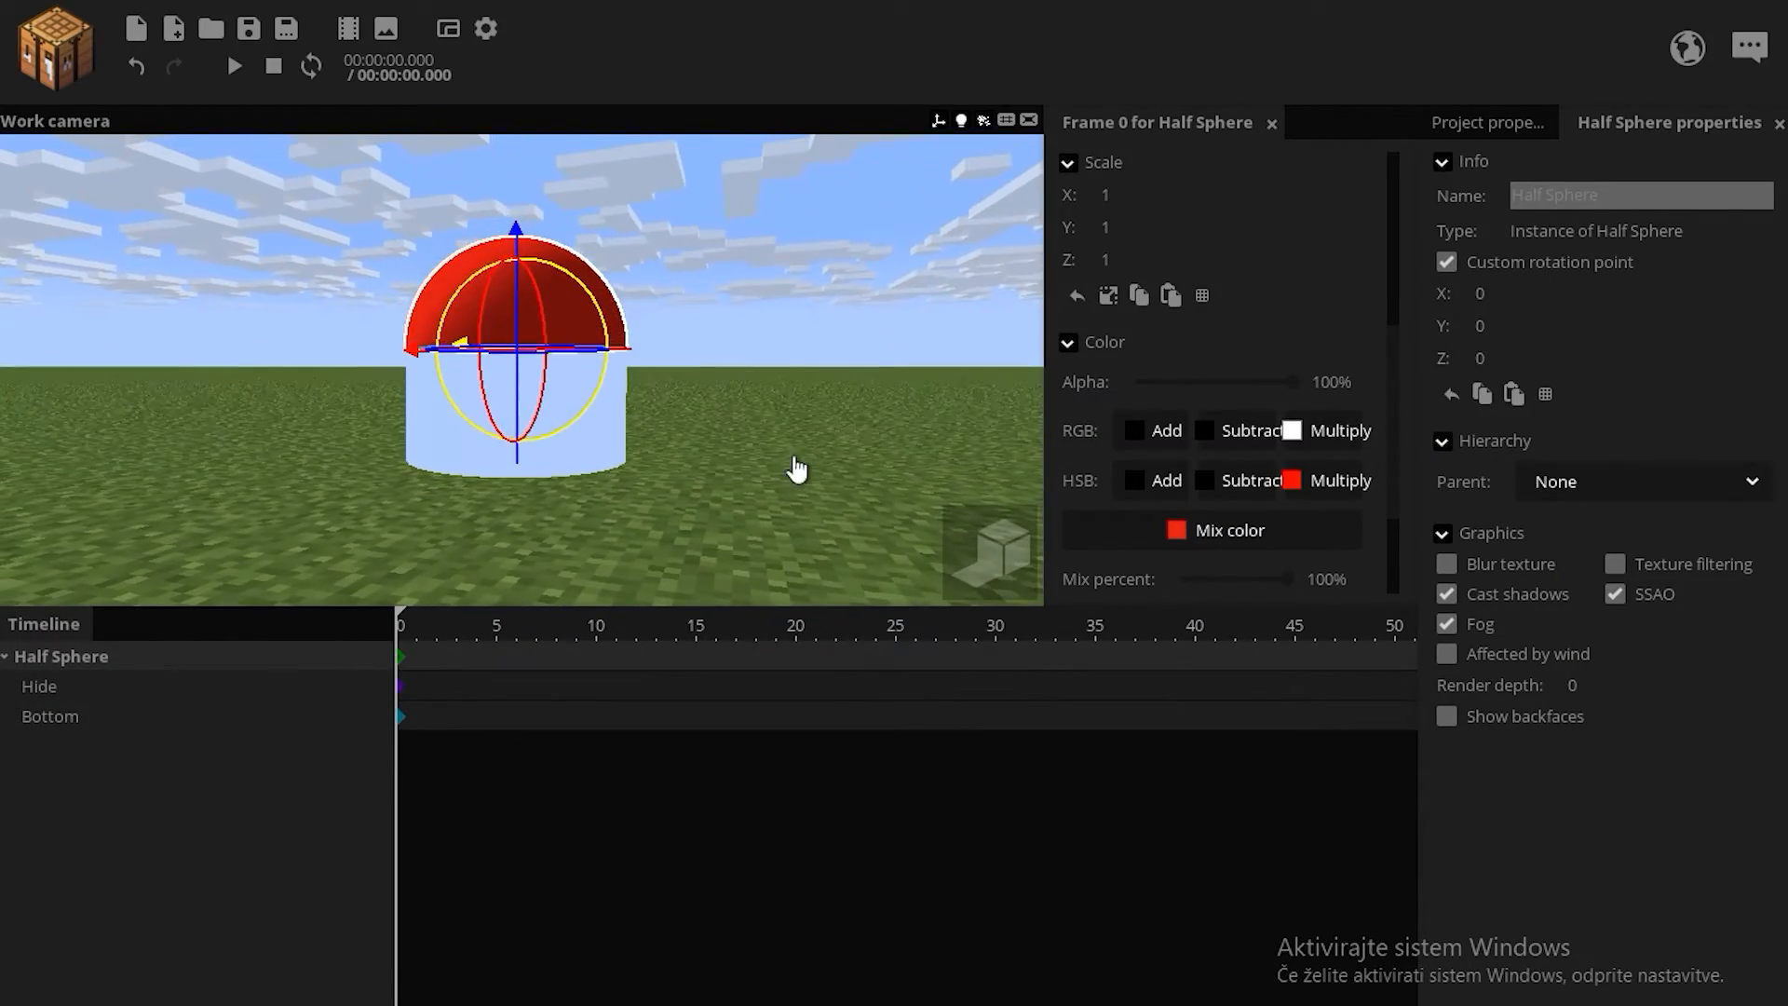
Drag Bottom's Render depth down to -2.
click(1229, 529)
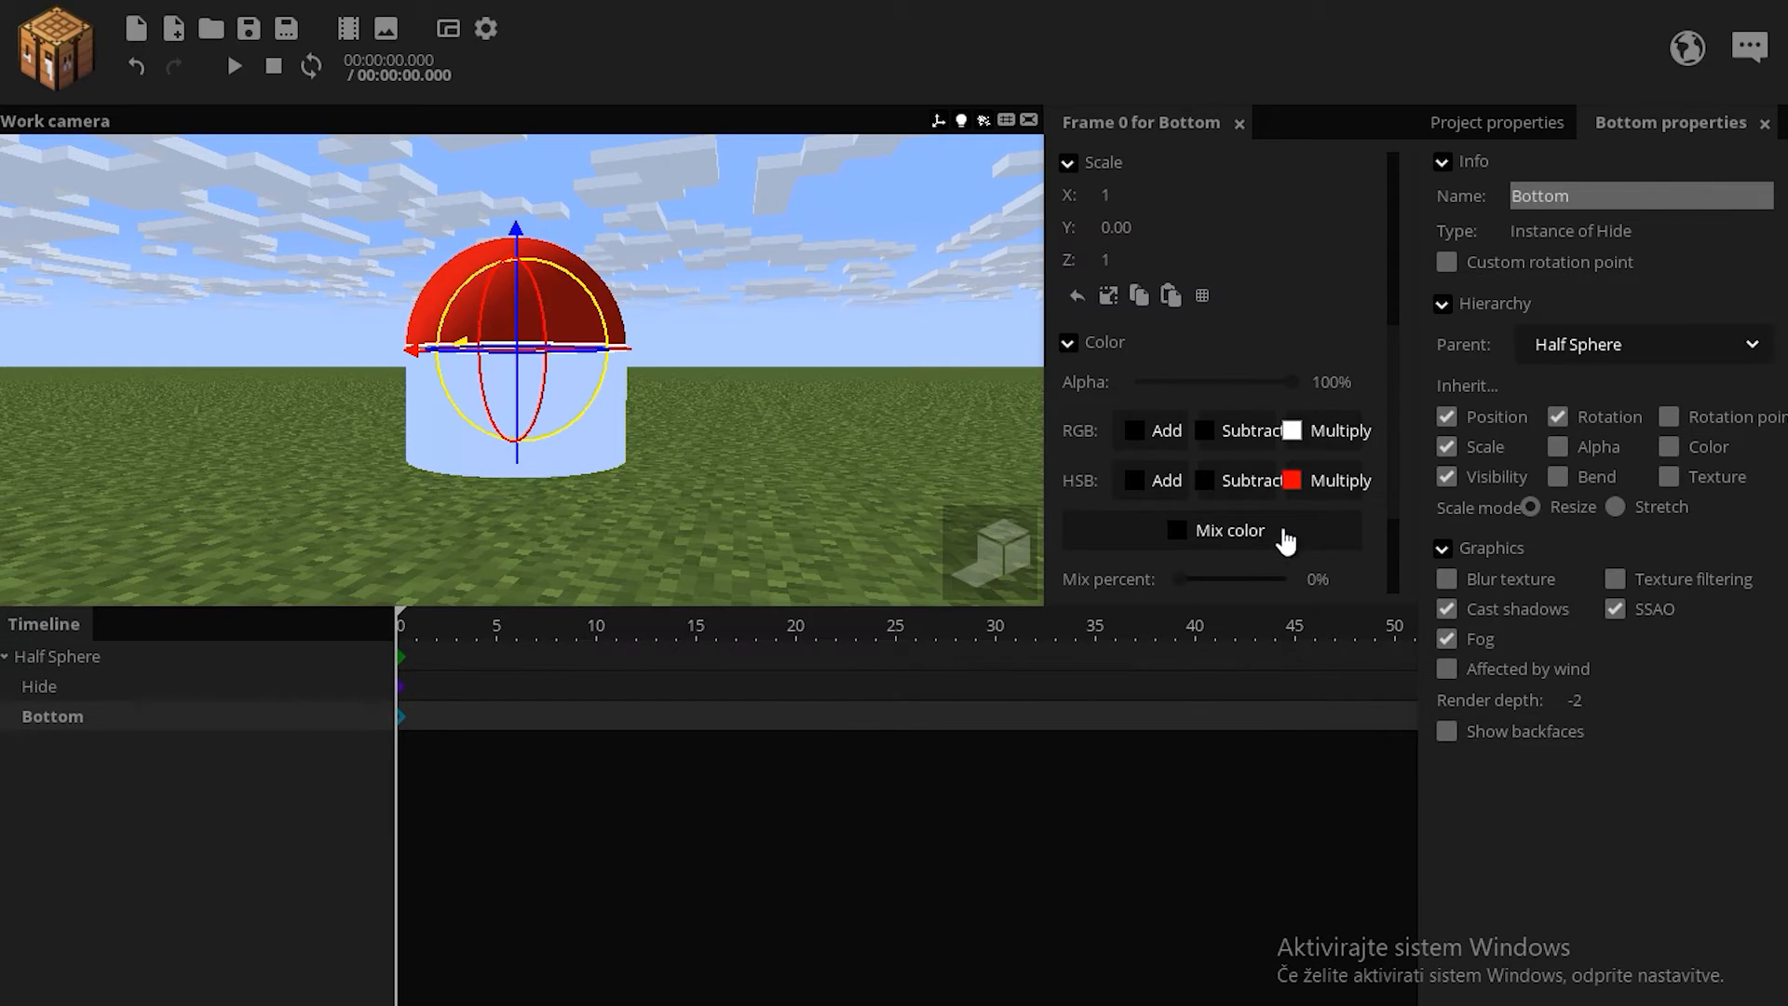
drag(1192, 580, 1254, 579)
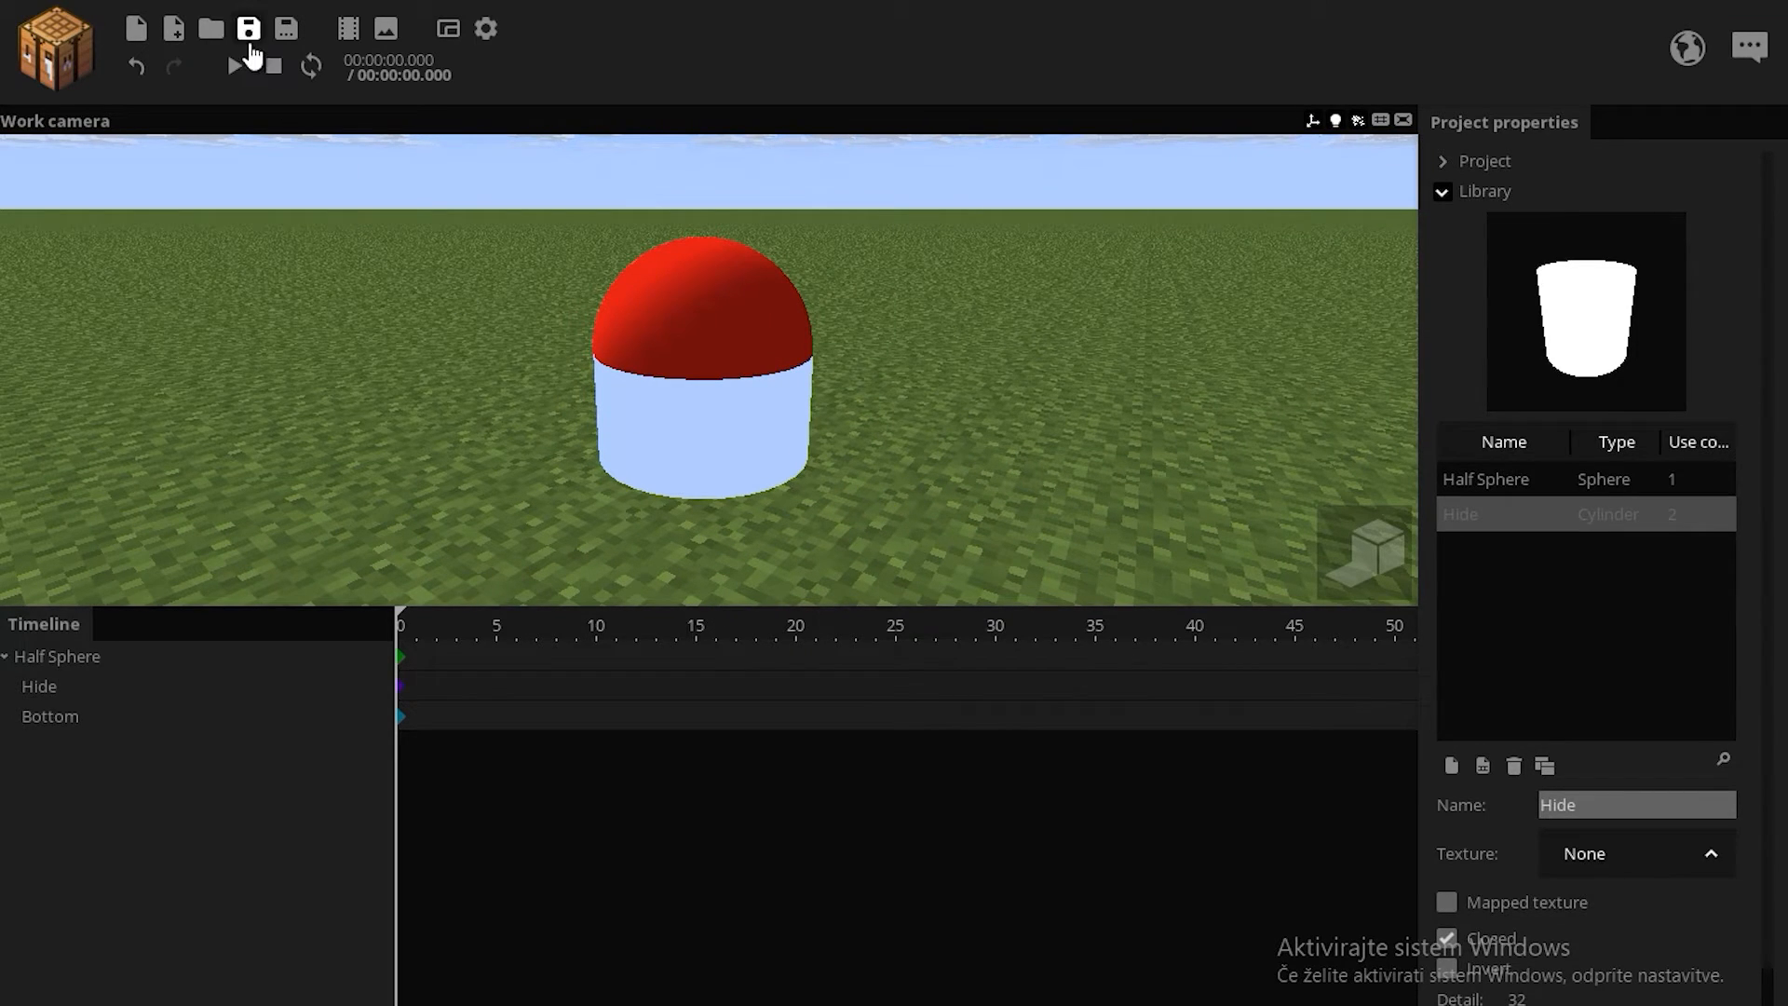
Save the project and set Bottom's Mix color to red at 100%.
click(248, 28)
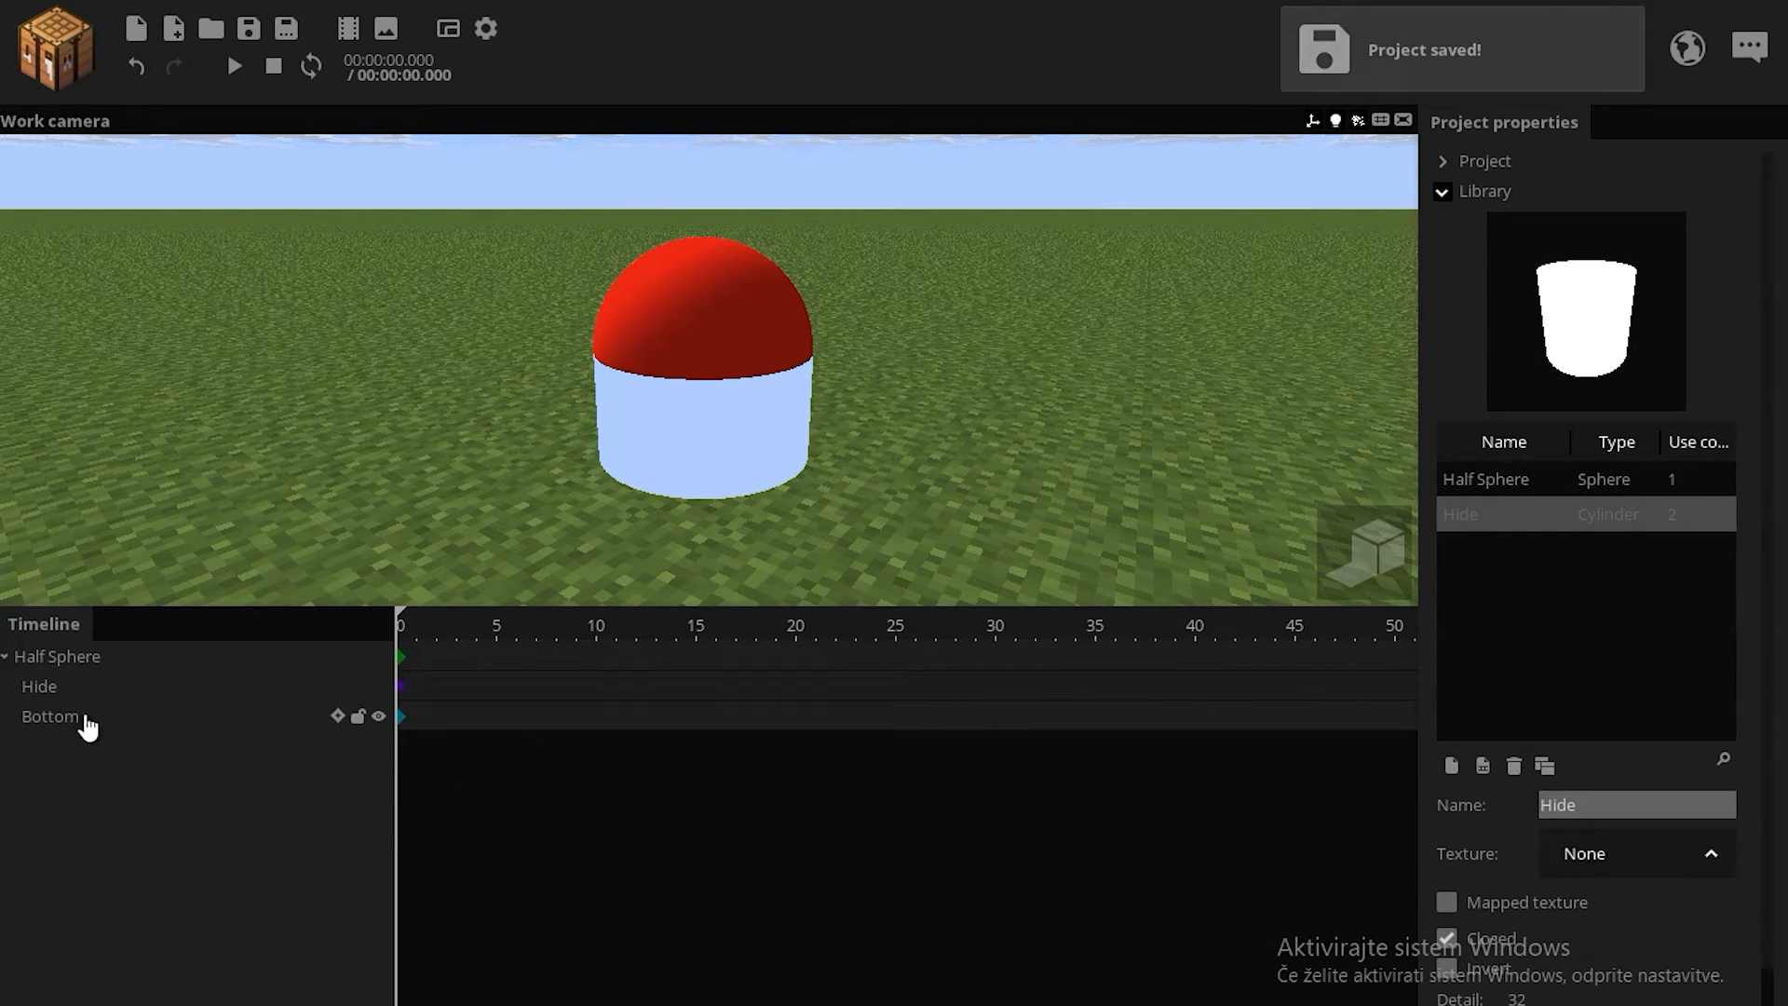
click(50, 716)
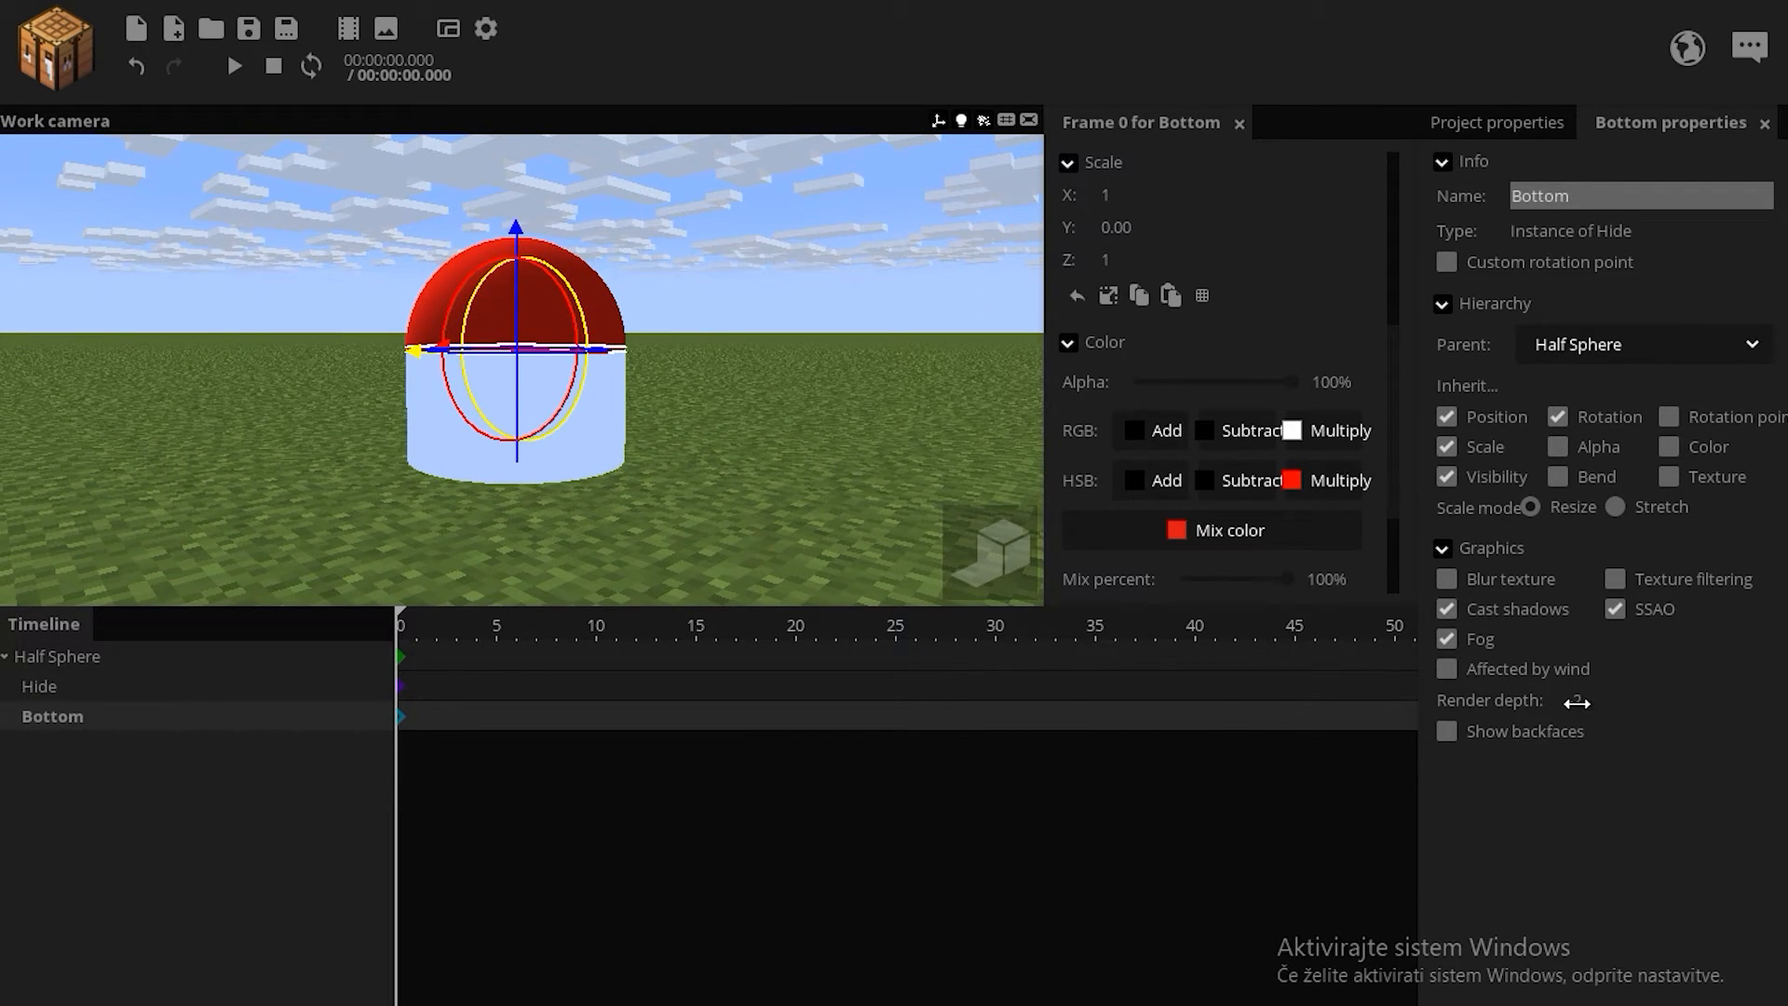
Set Half Sphere render depth 1 and Hide alpha 1%, Scale Y 0.5, render depth -1.
click(40, 686)
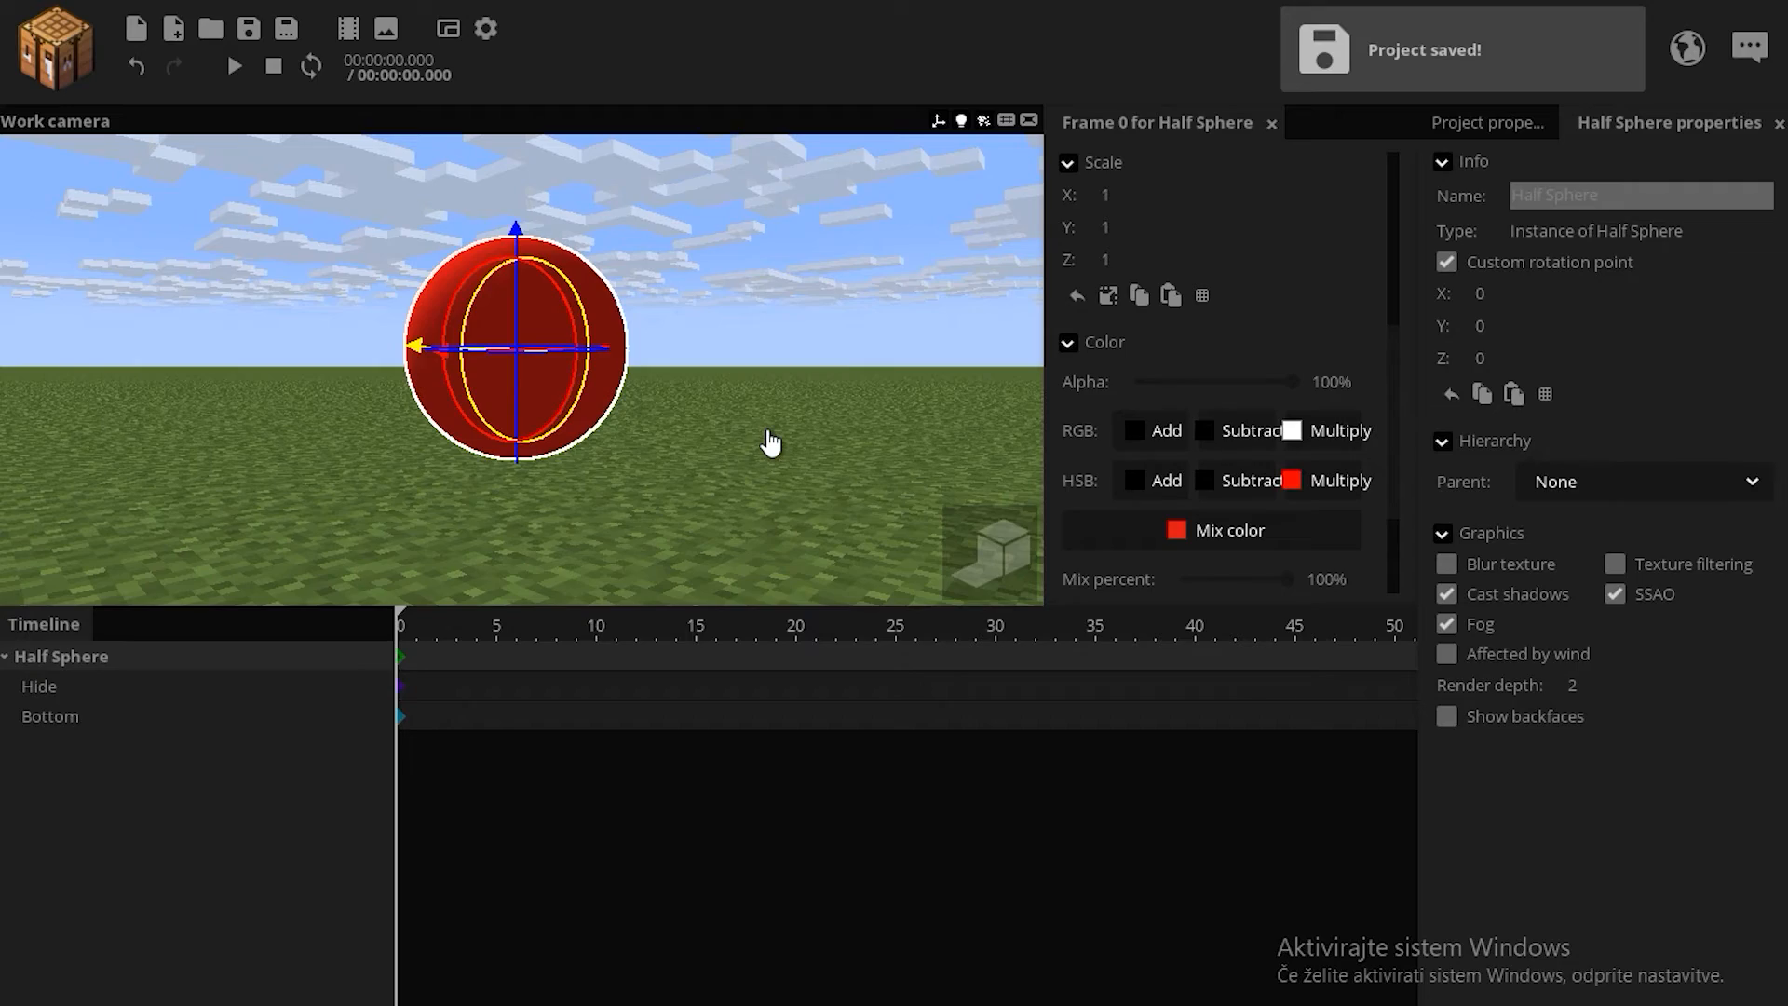
click(39, 686)
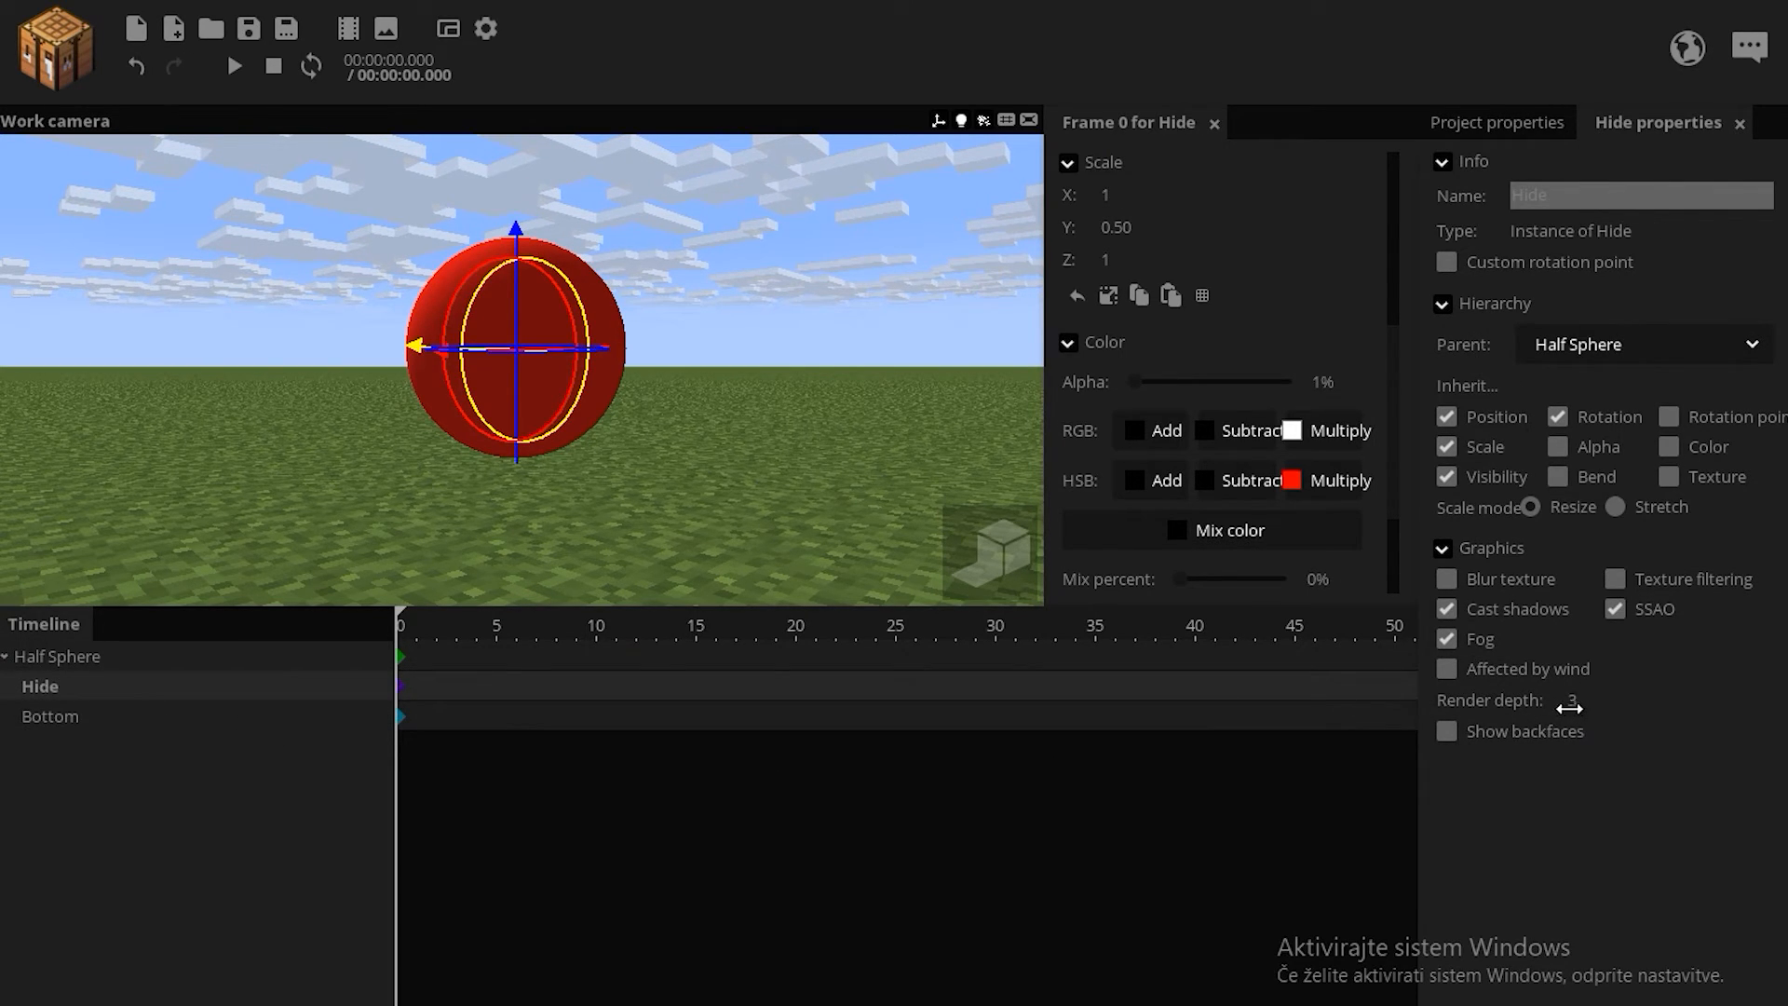
click(52, 715)
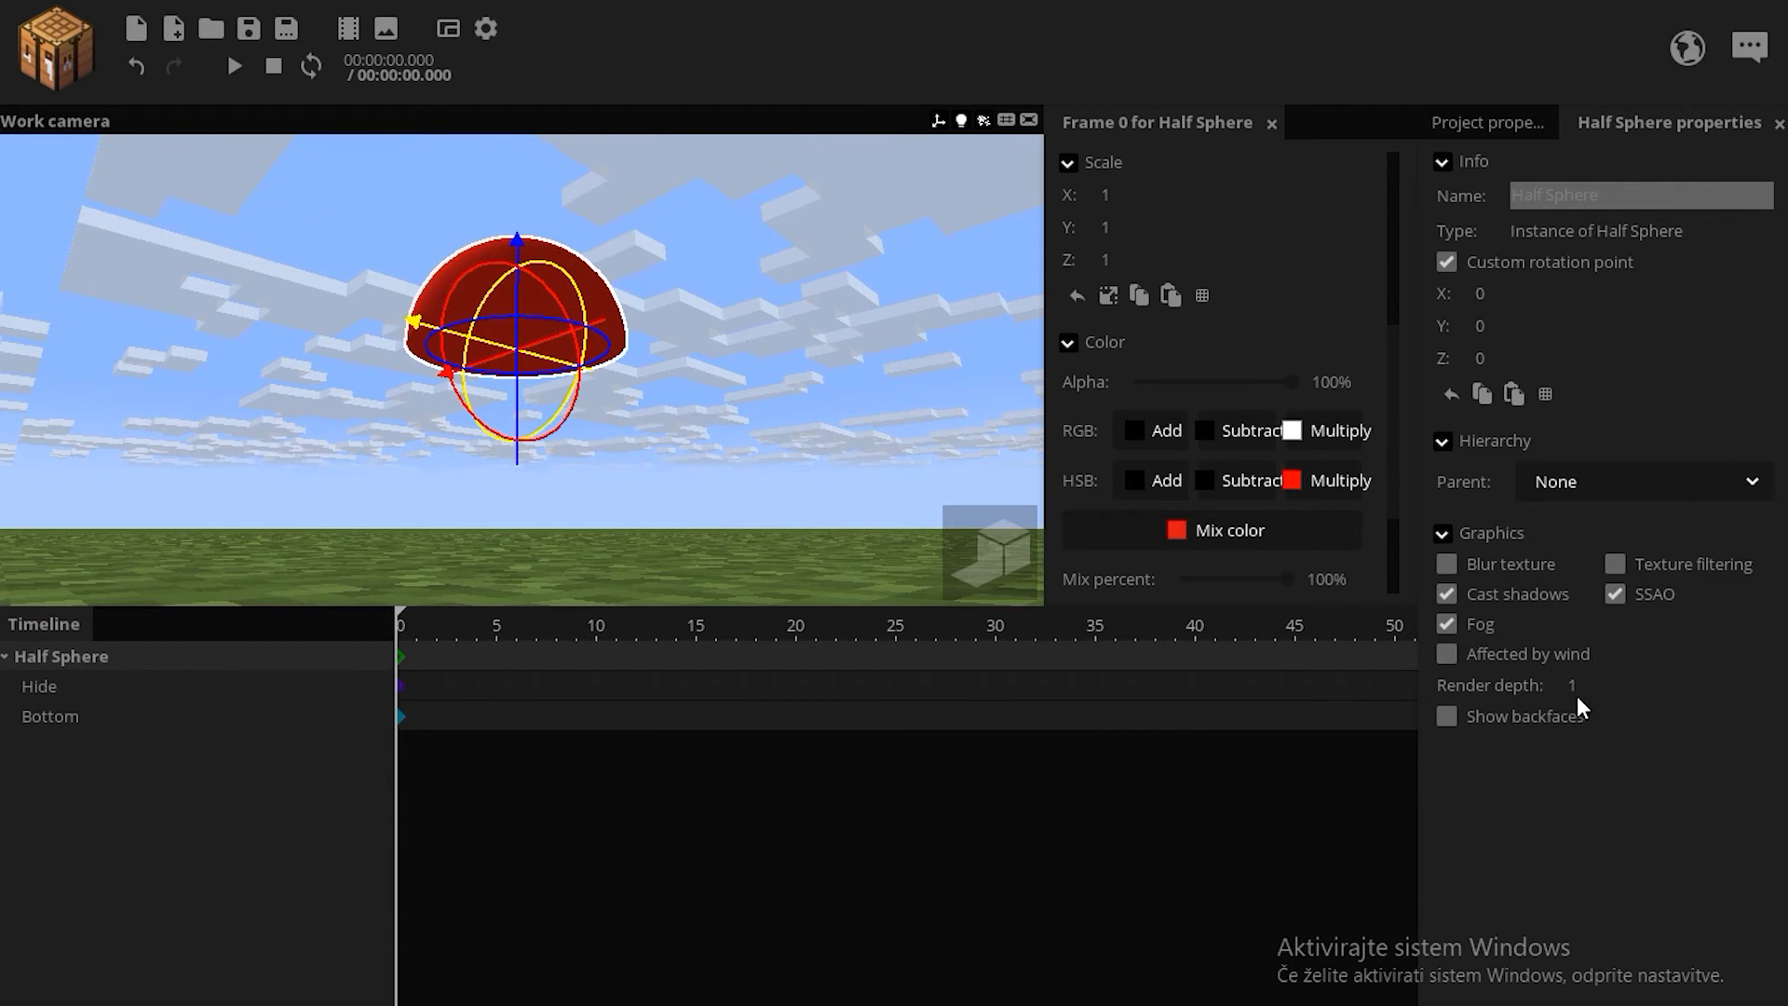
click(39, 685)
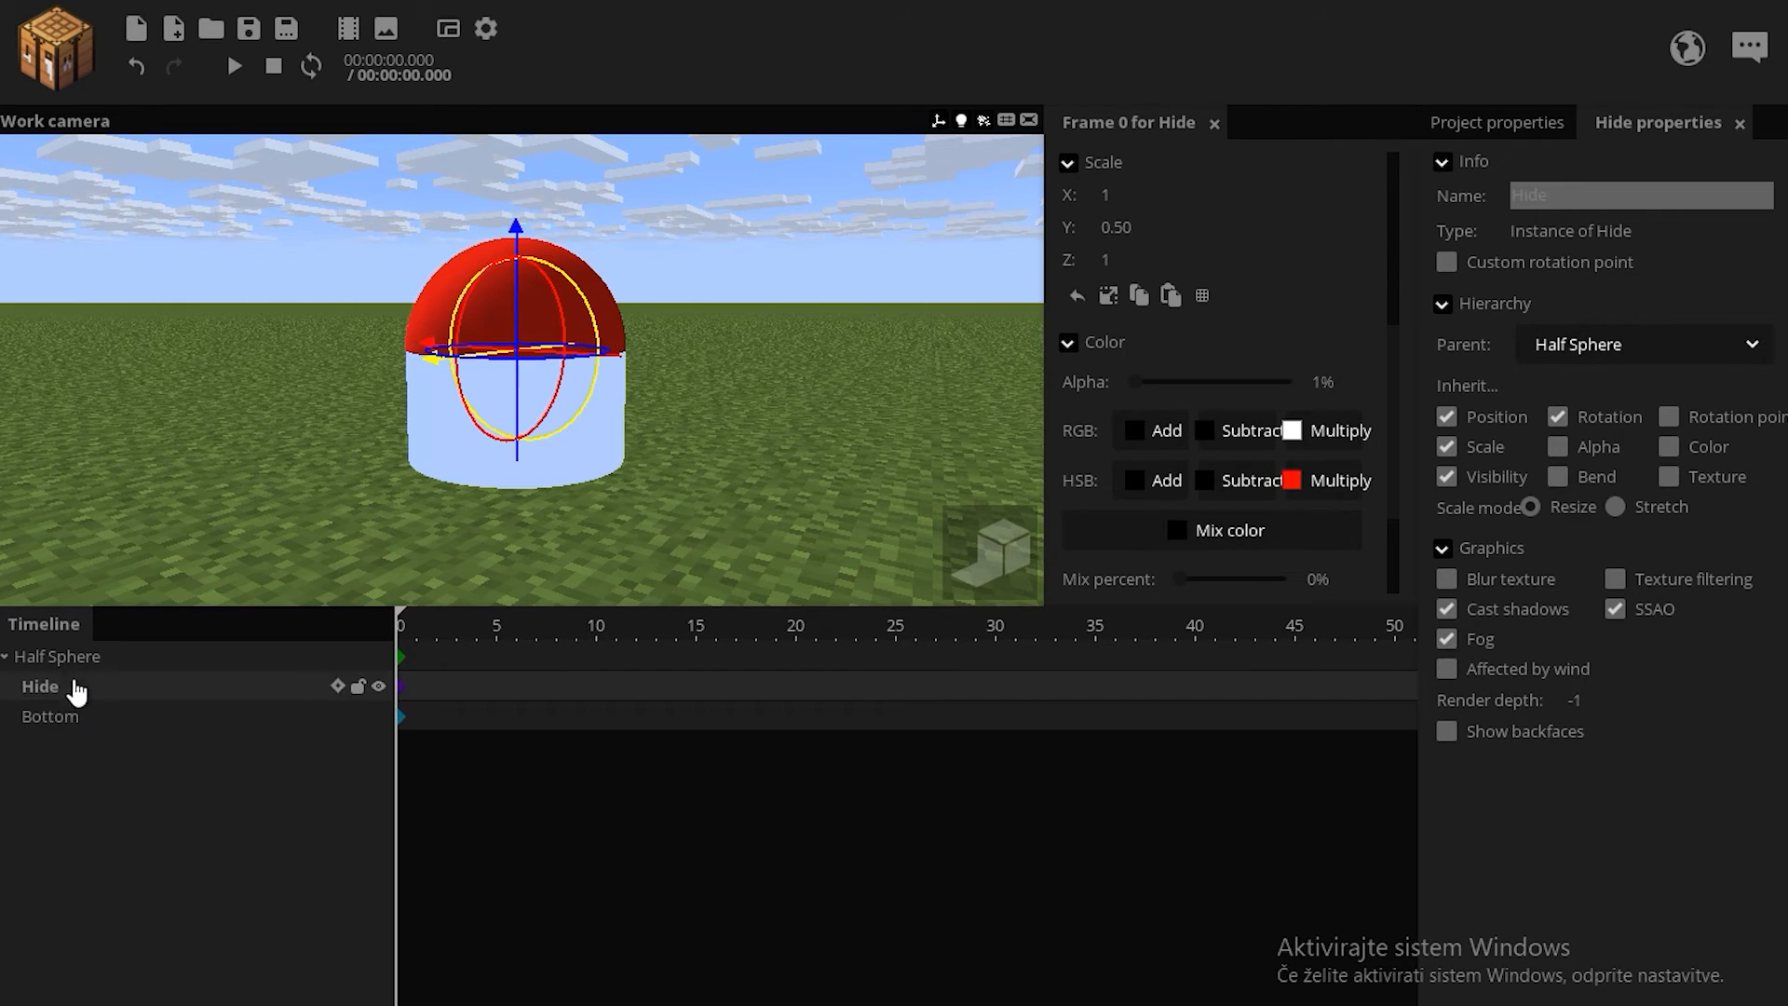
Set Half Sphere's Mix color to blue 16BCDF, giving a blue dome on the grass.
click(63, 656)
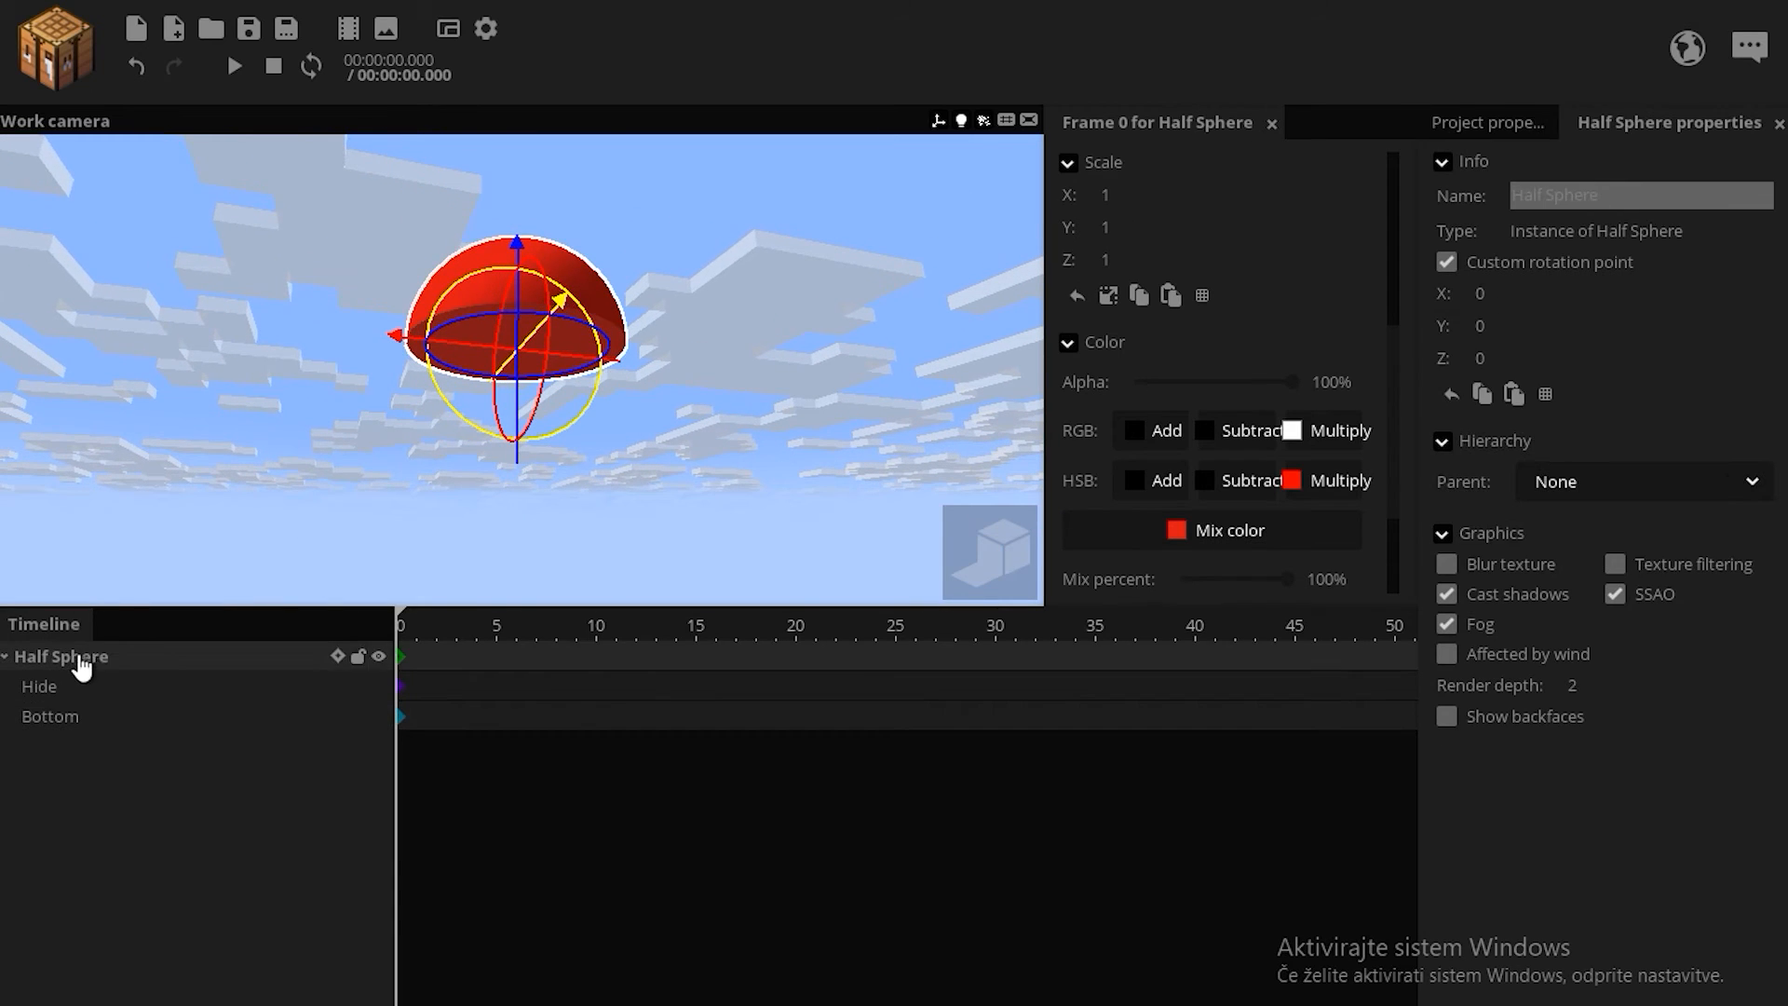
click(50, 715)
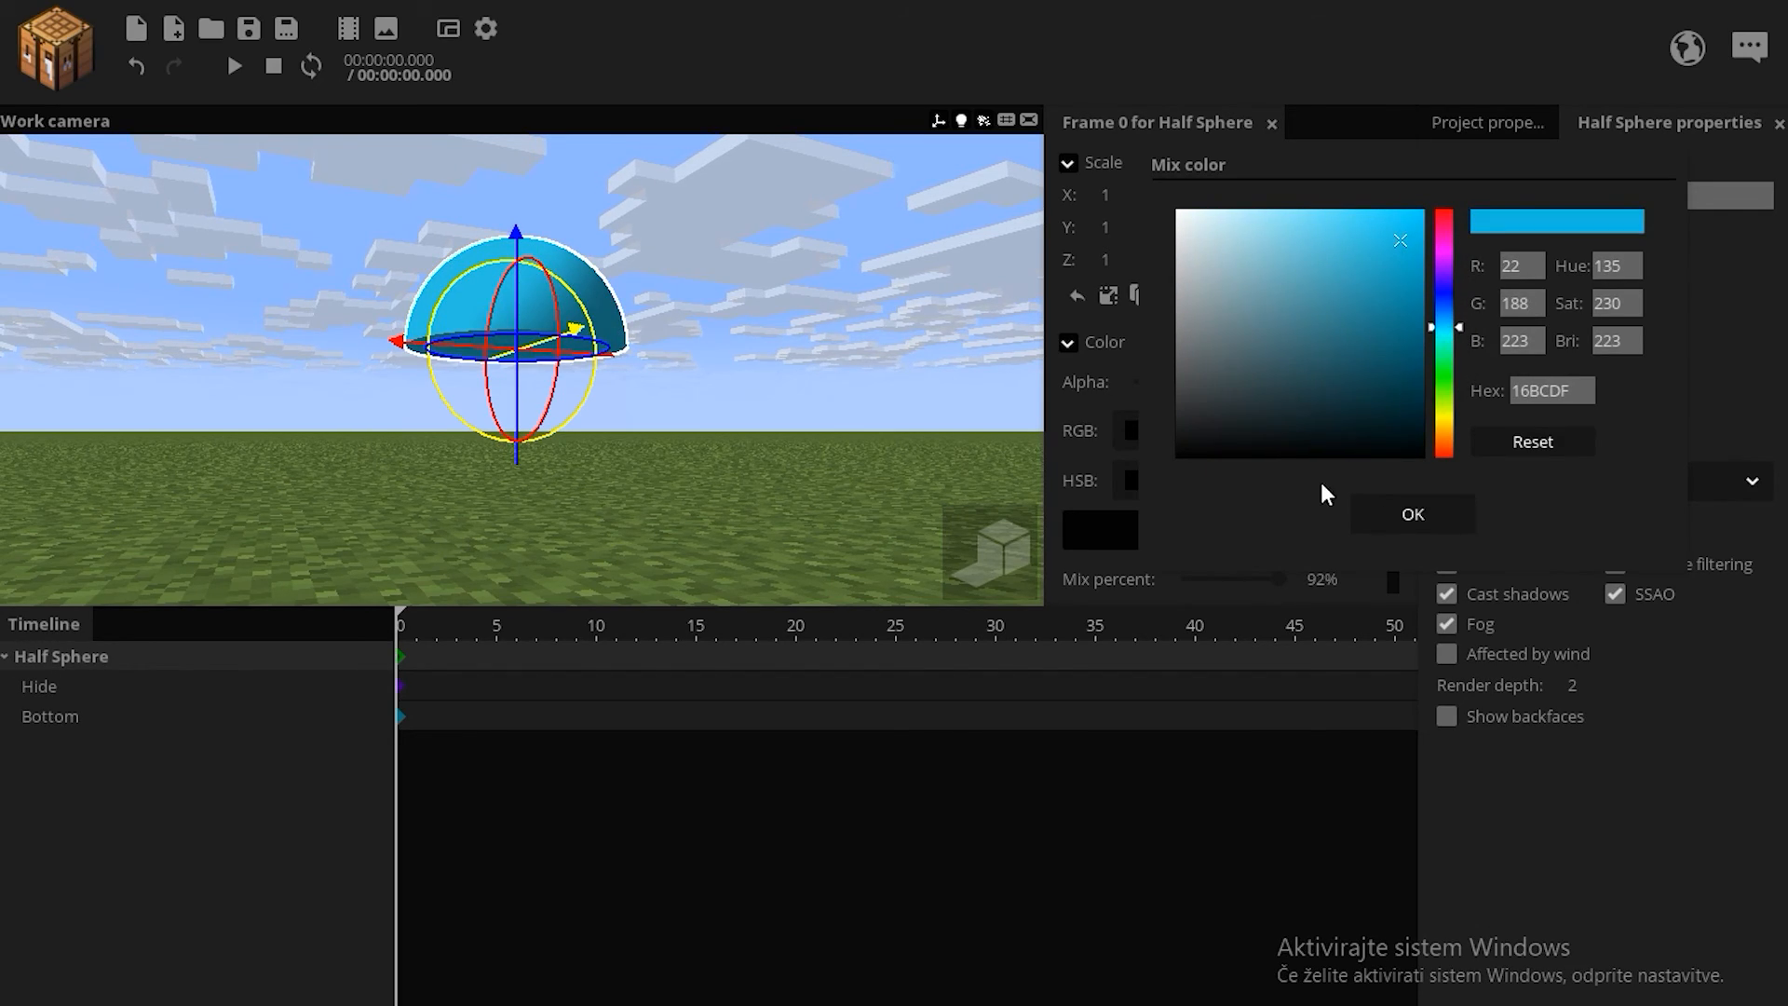
click(1412, 515)
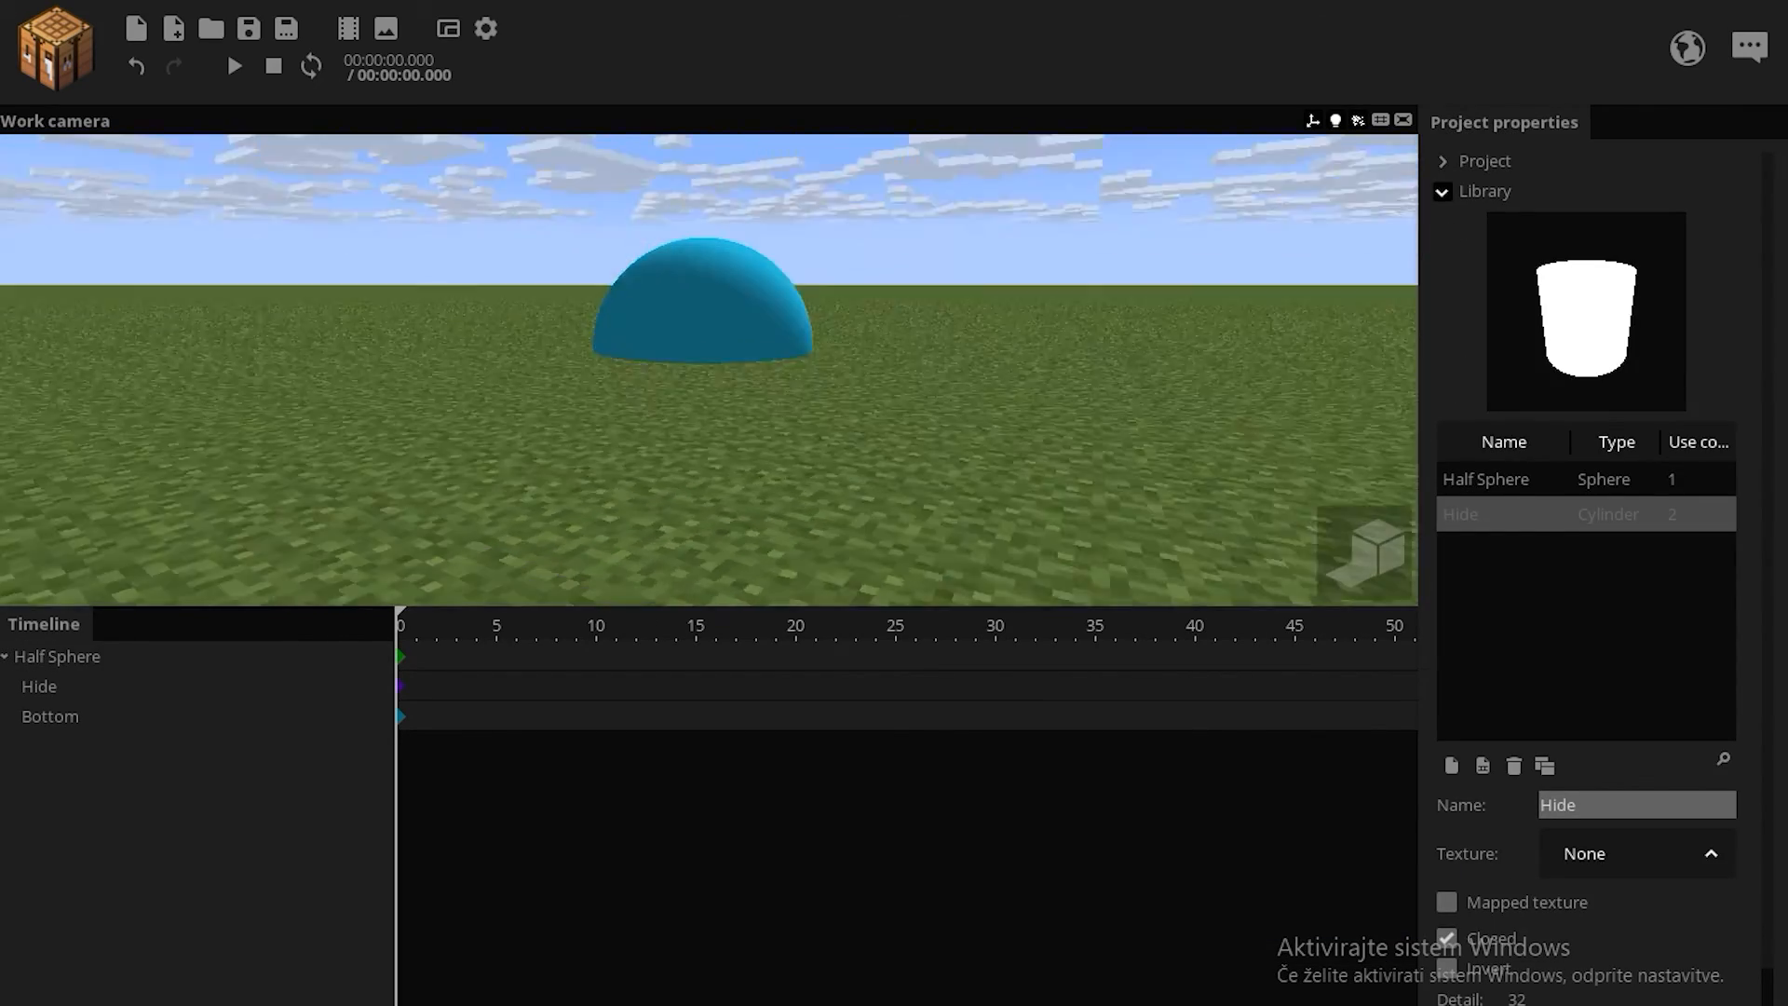